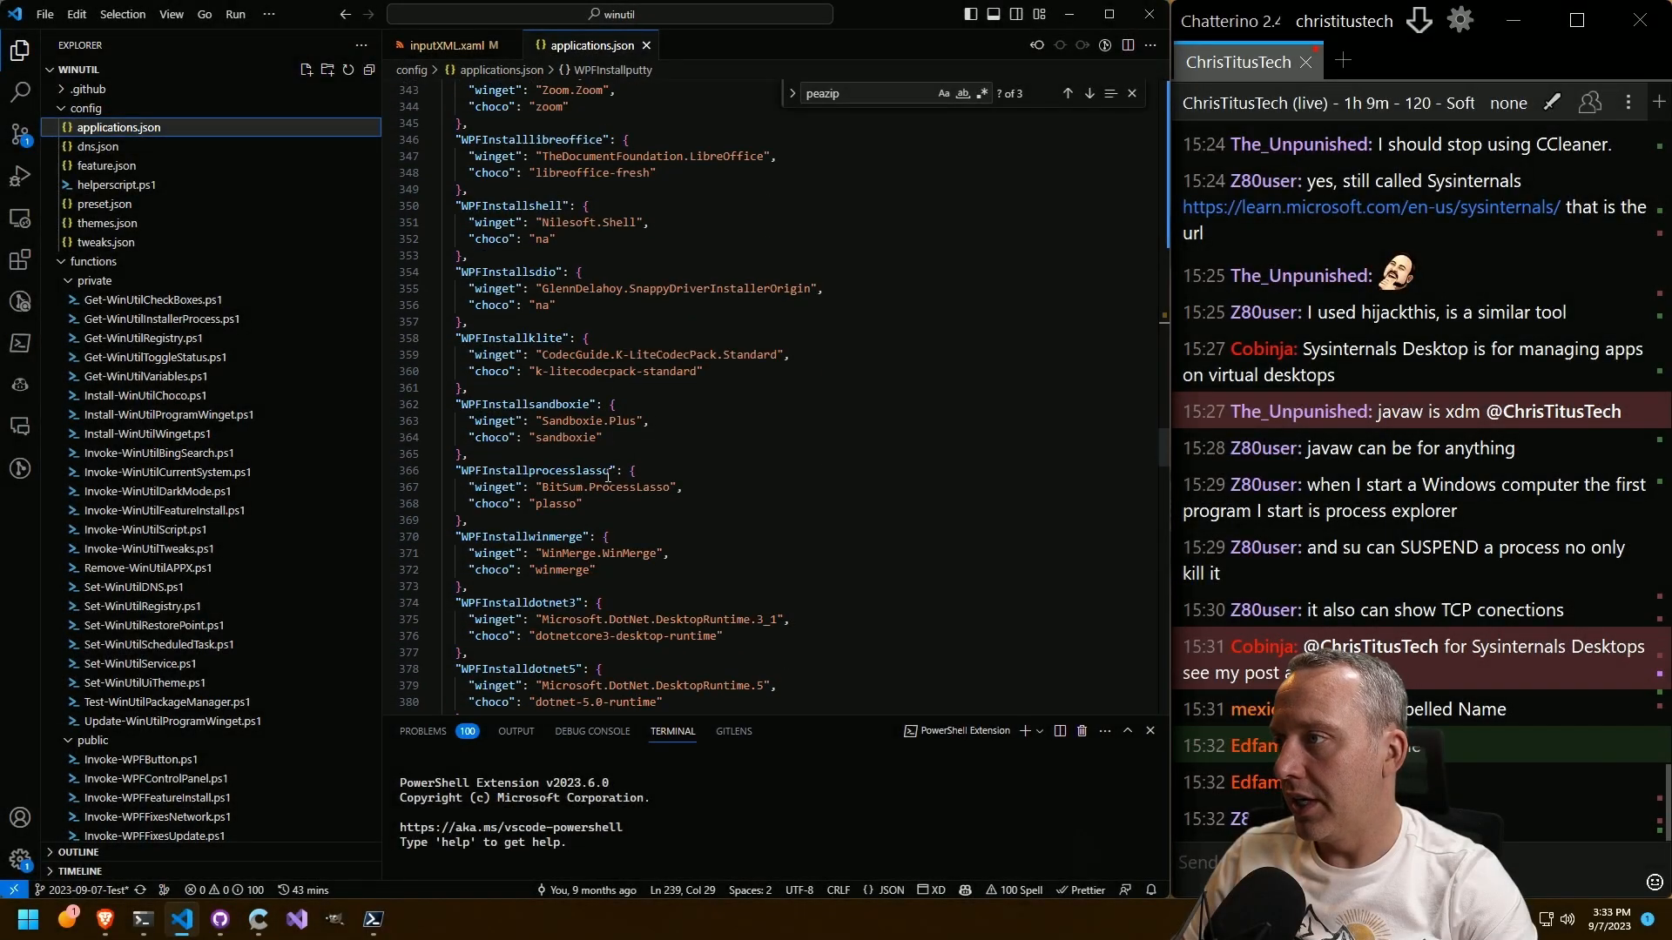
# Scroll through the sorted JSON output down to the xdm and zoom entries, then return to VS Code.
pyautogui.scroll(-3)
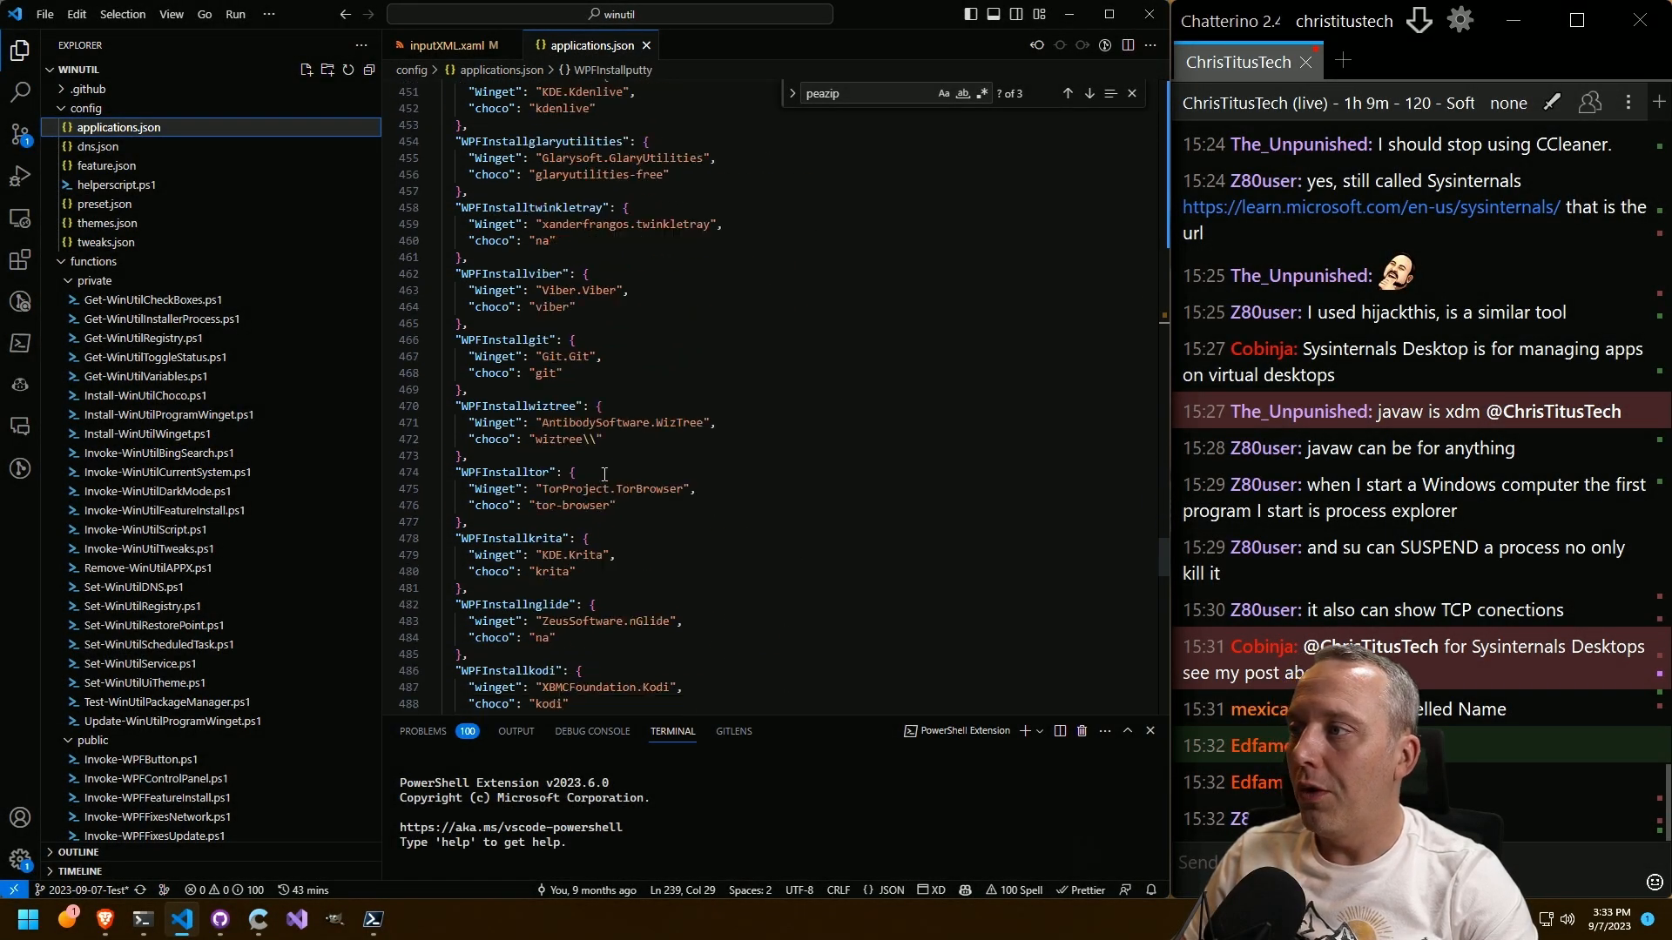
pyautogui.scroll(-3)
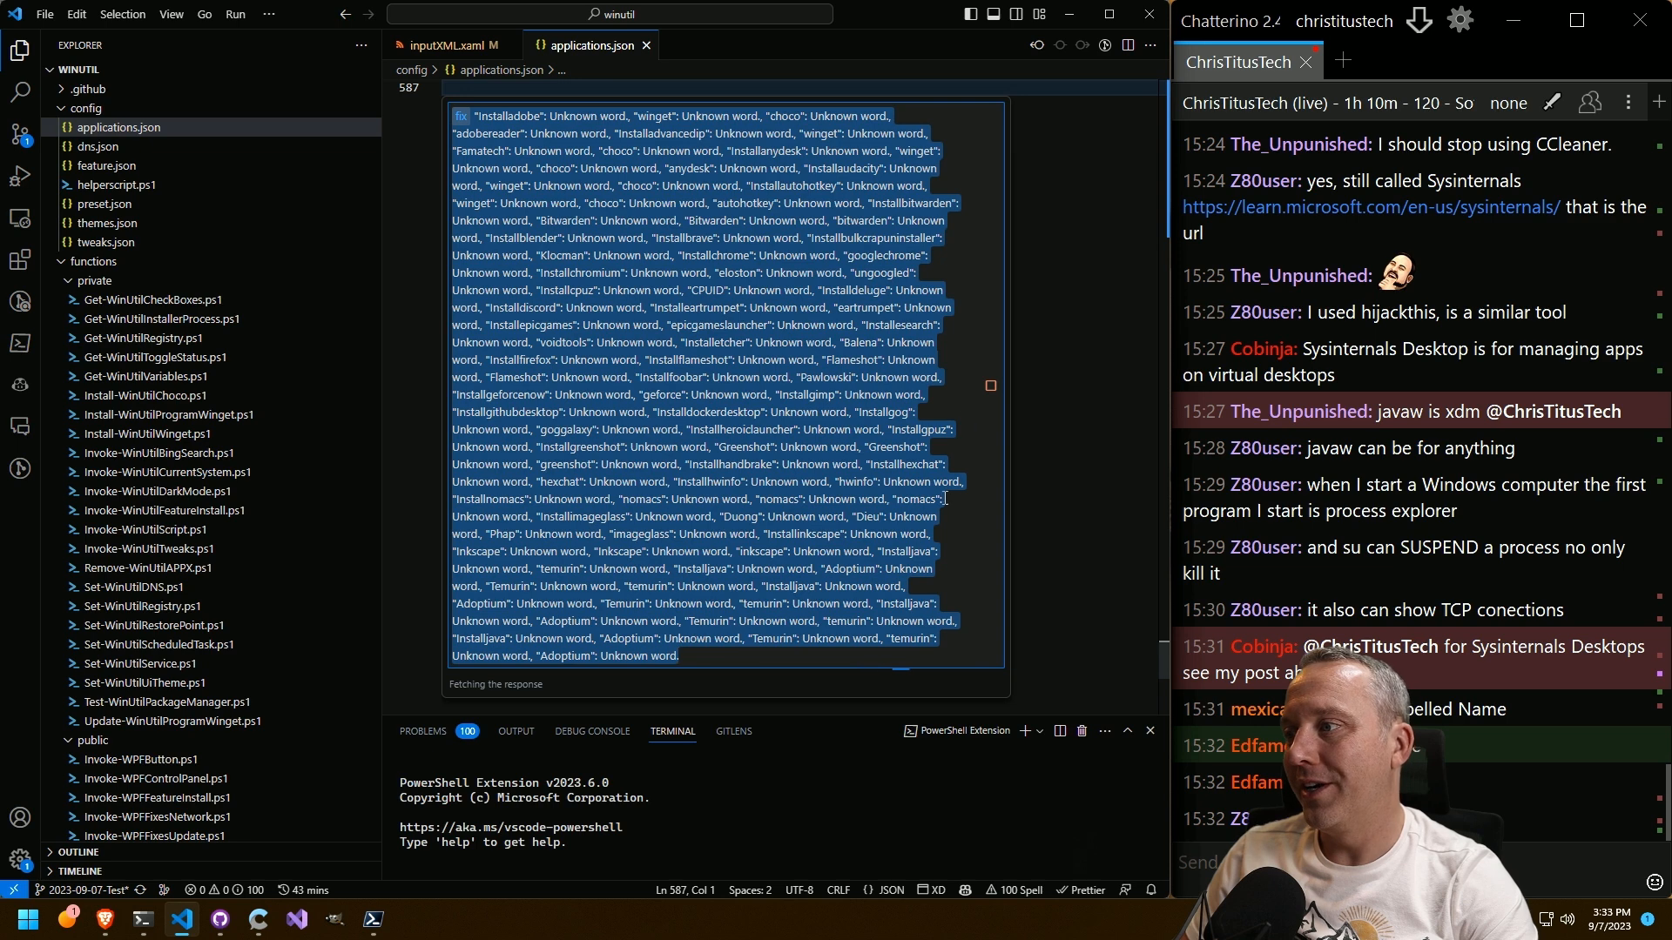
pyautogui.moveTo(1025, 268)
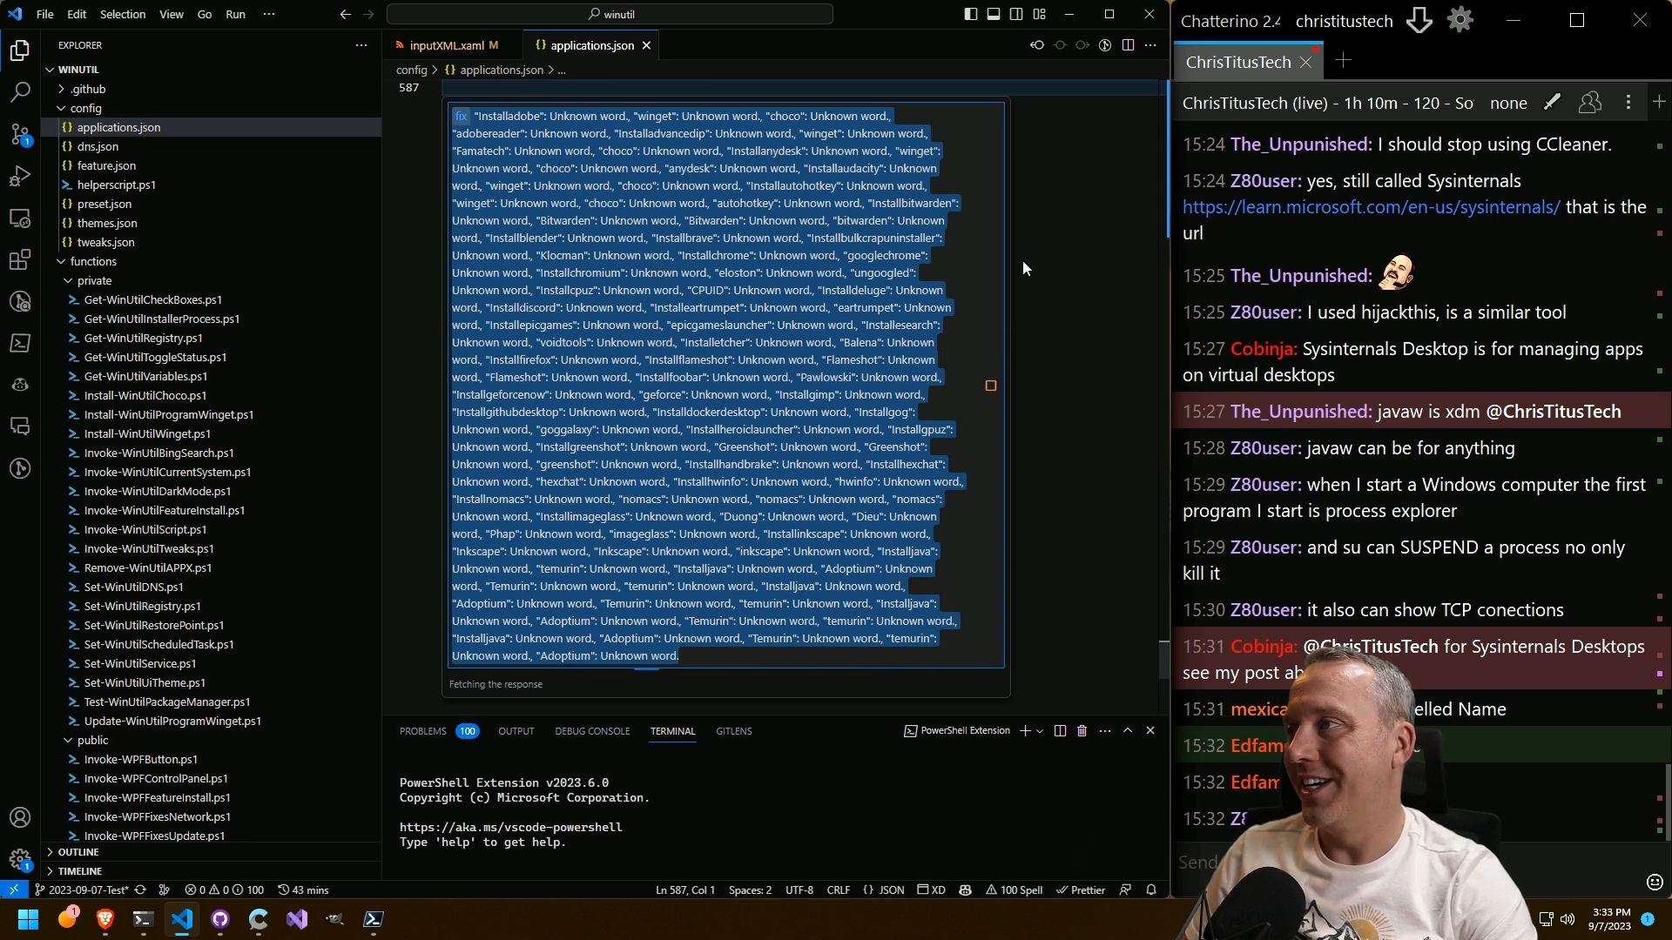
pyautogui.moveTo(1034, 393)
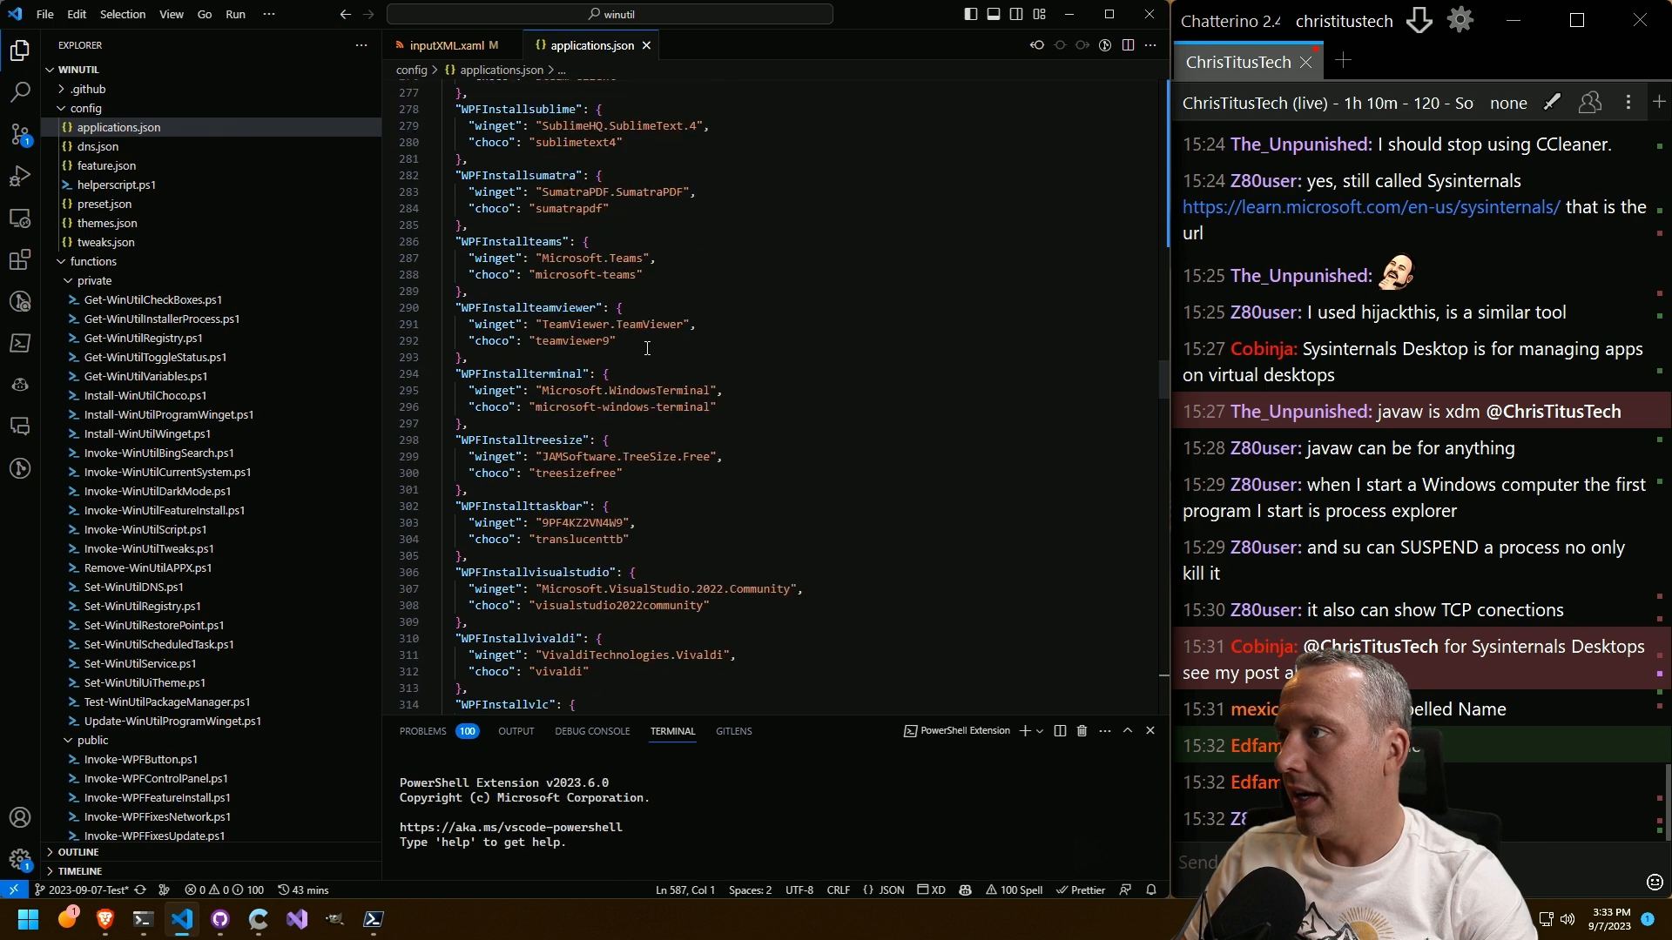
pyautogui.scroll(3)
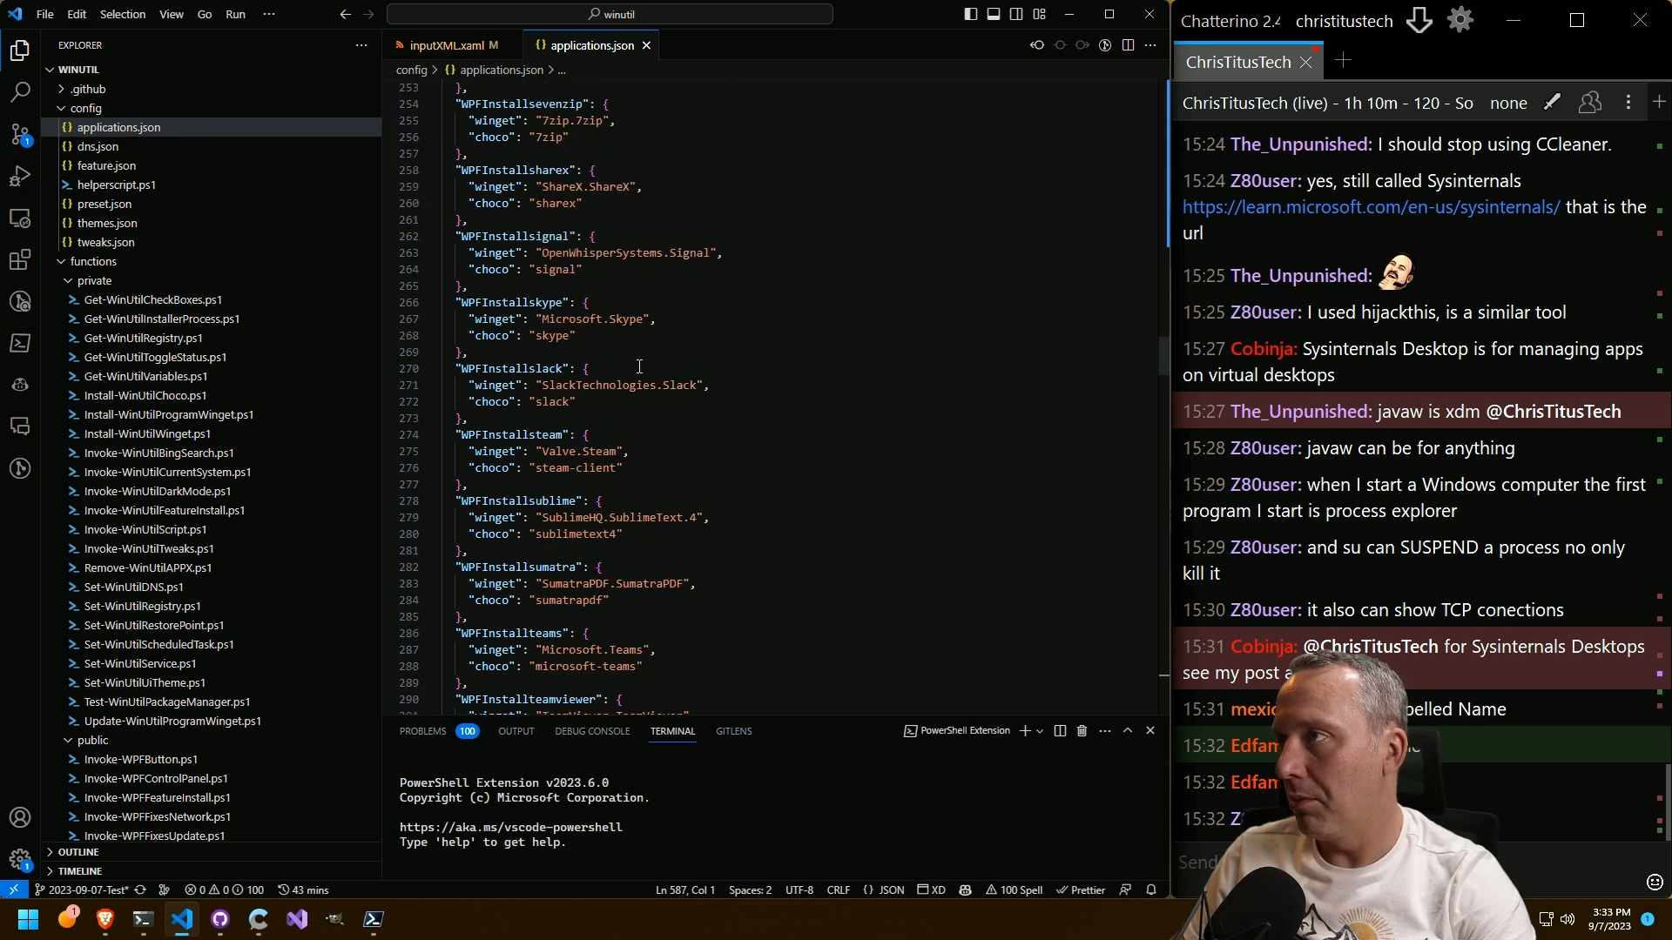
pyautogui.scroll(-3)
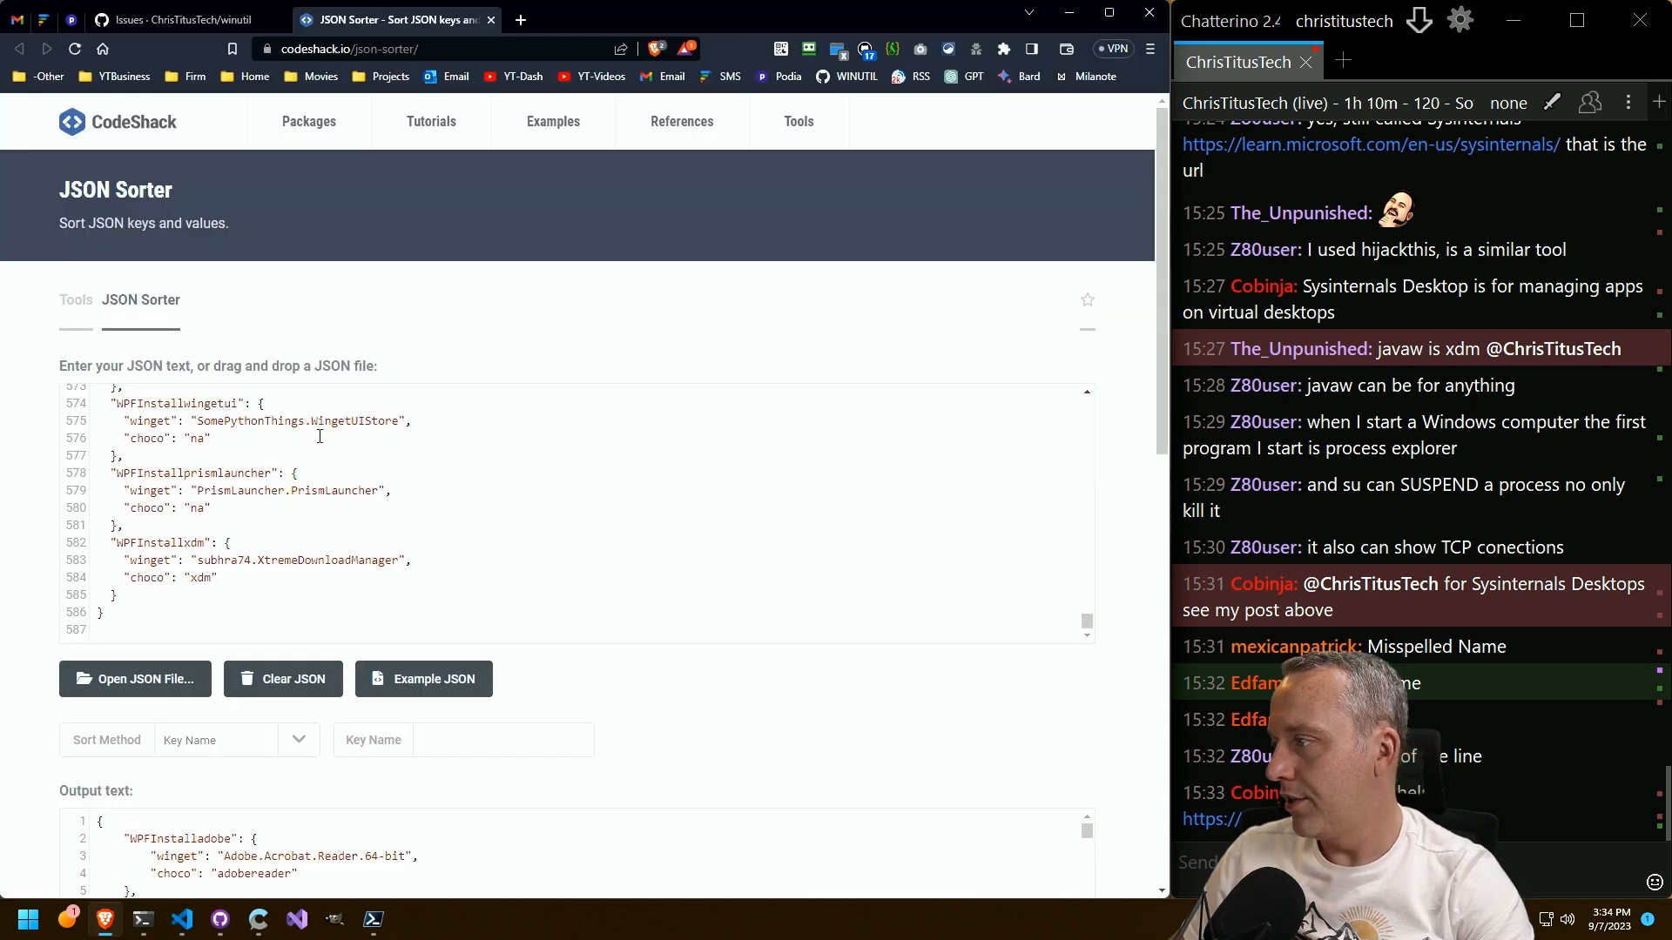
pyautogui.scroll(-3)
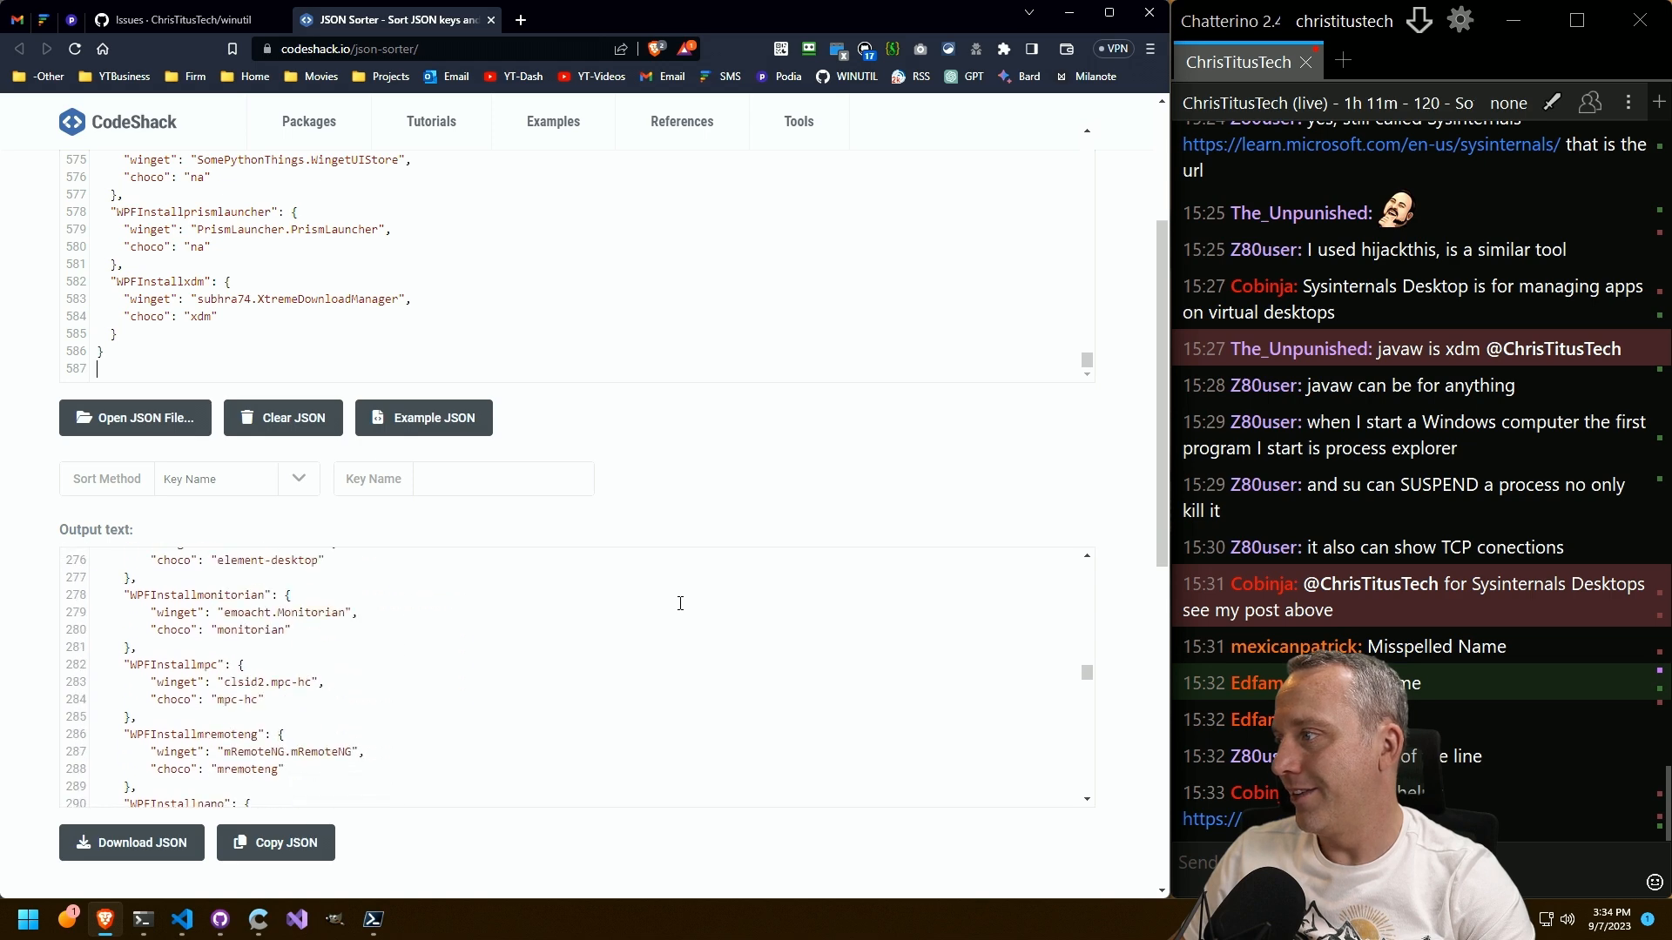
pyautogui.scroll(-3)
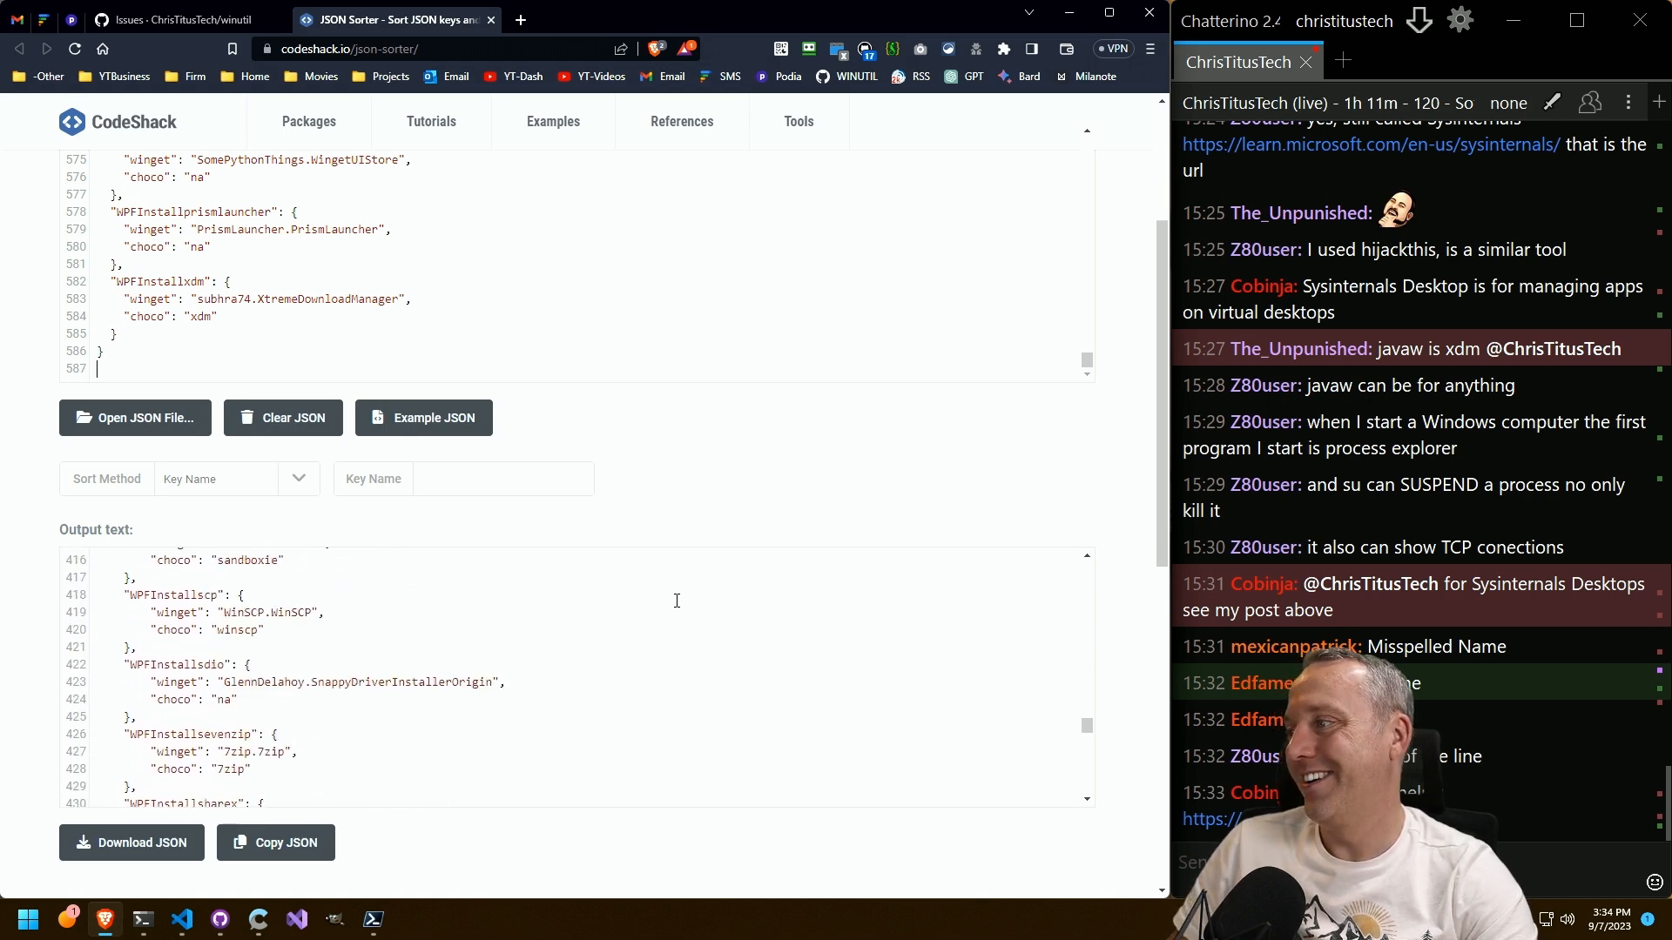
pyautogui.scroll(-3)
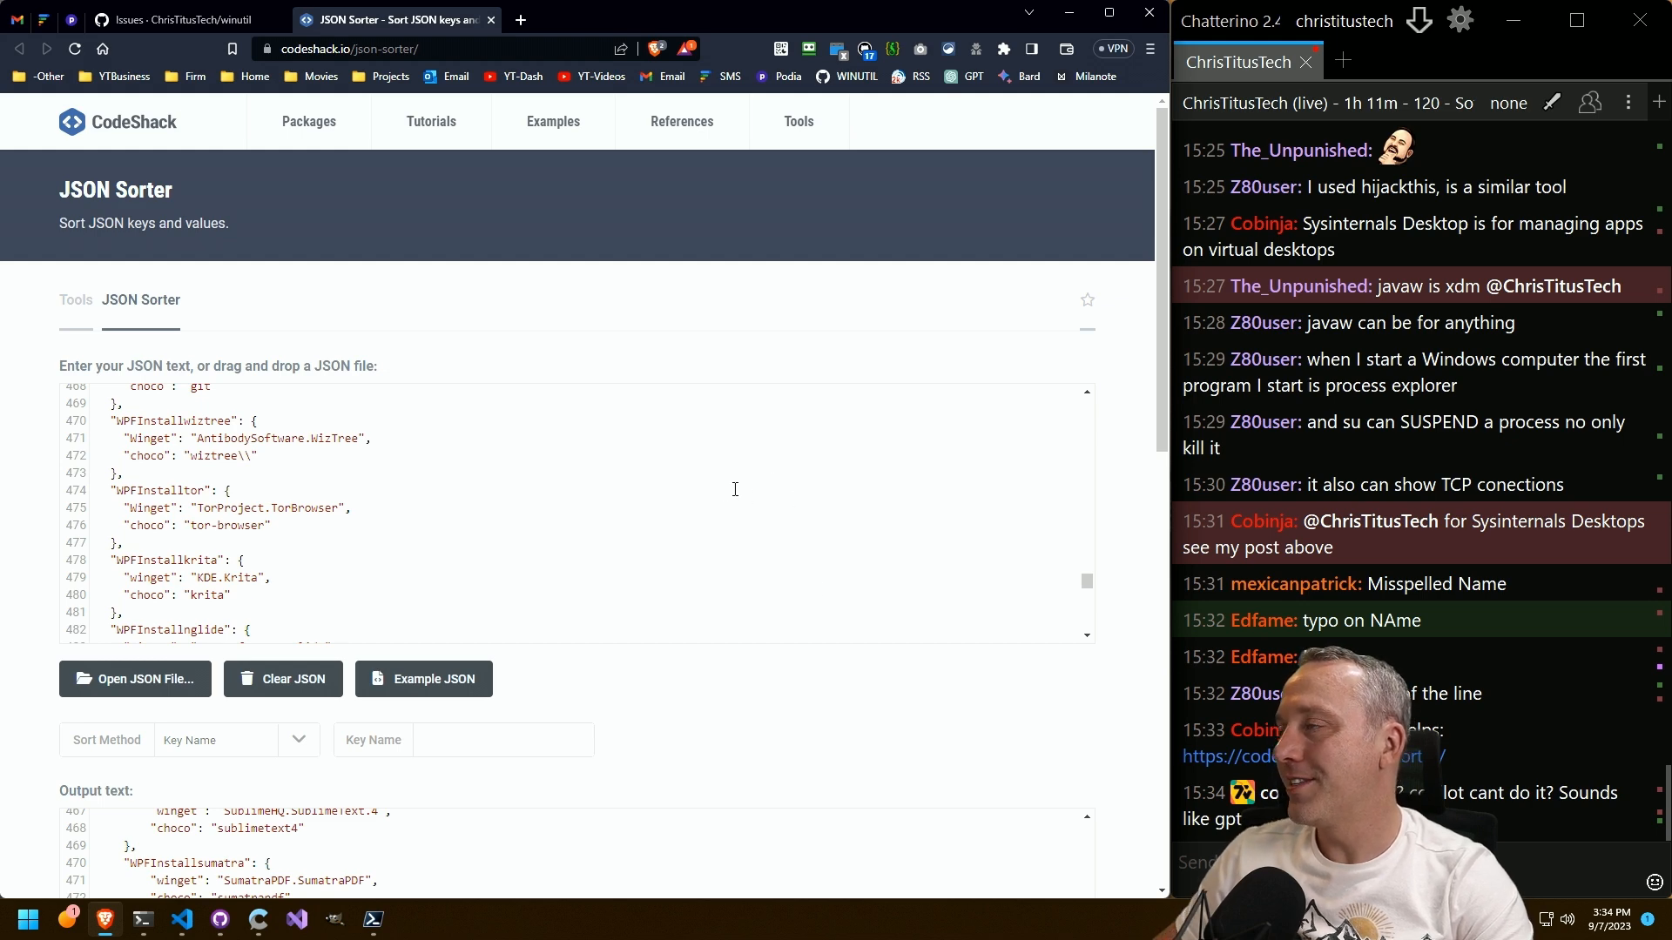
pyautogui.scroll(-3)
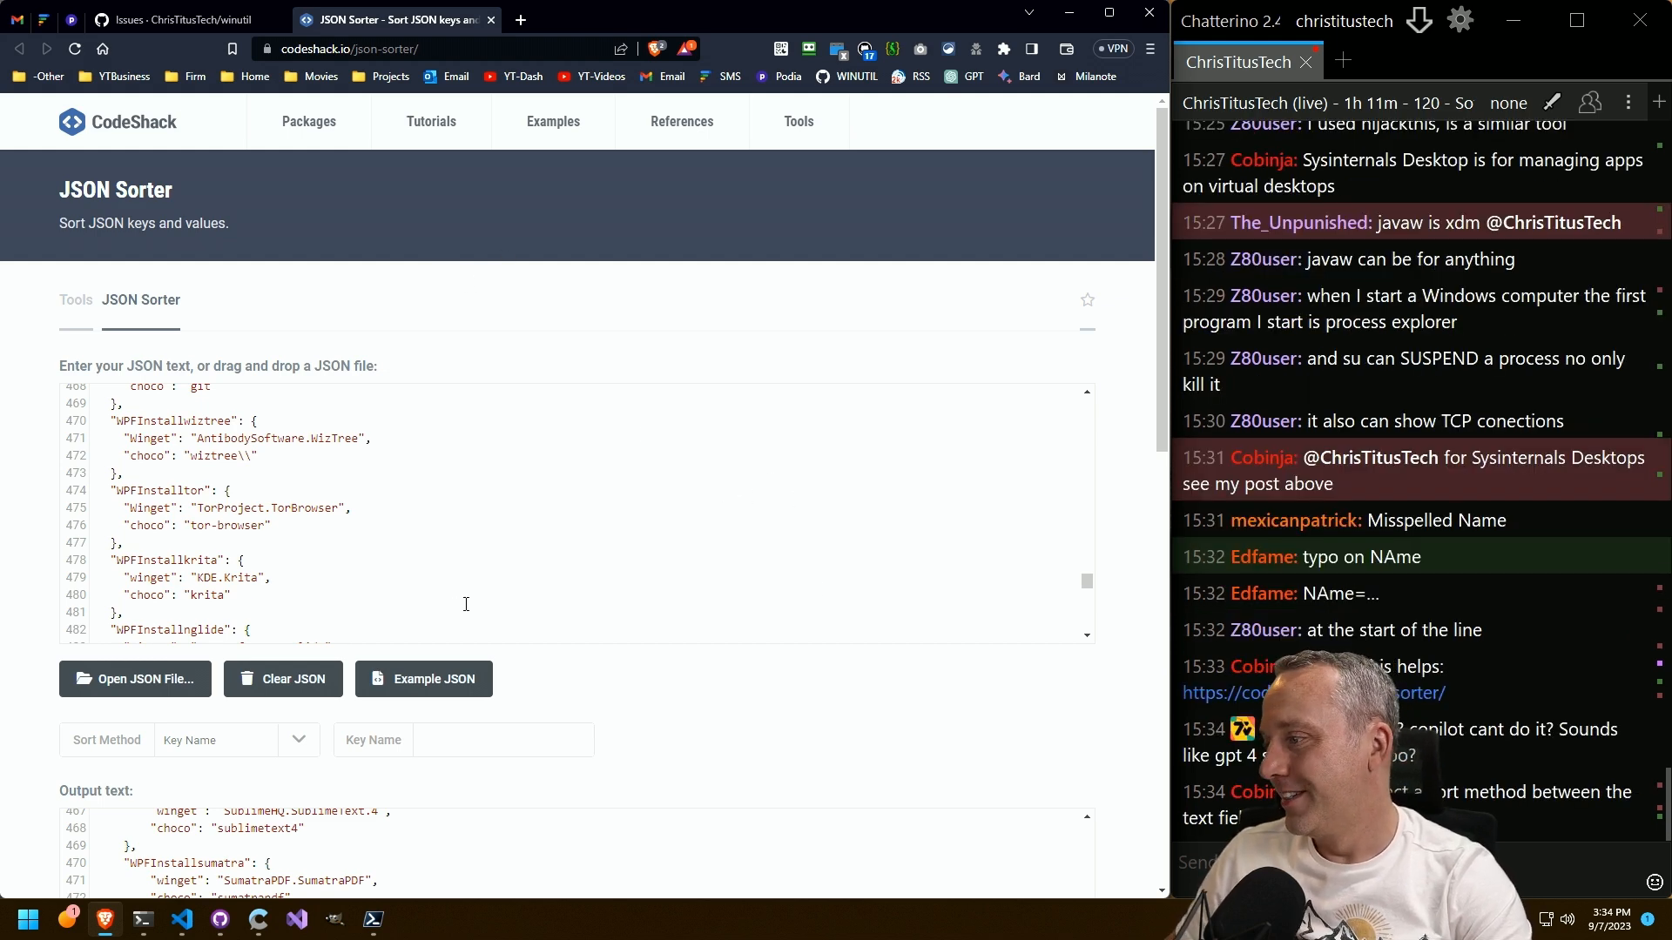
pyautogui.click(182, 919)
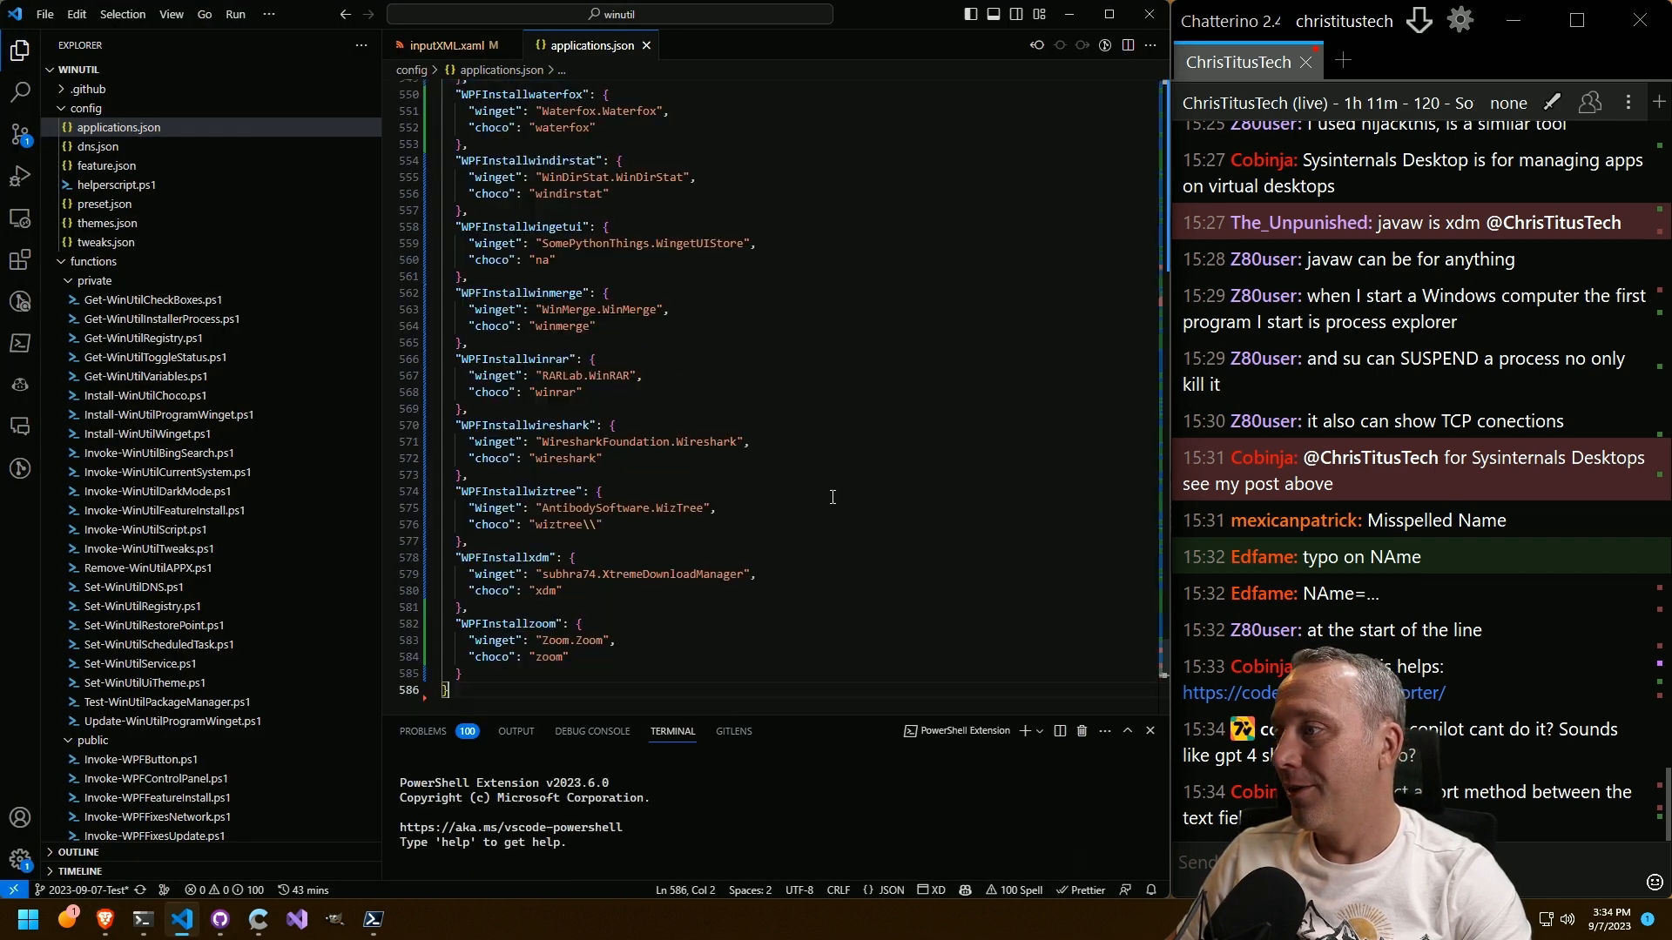
# Scroll the pasted applications.json to check the new order around sumatra and teams.
pyautogui.scroll(3)
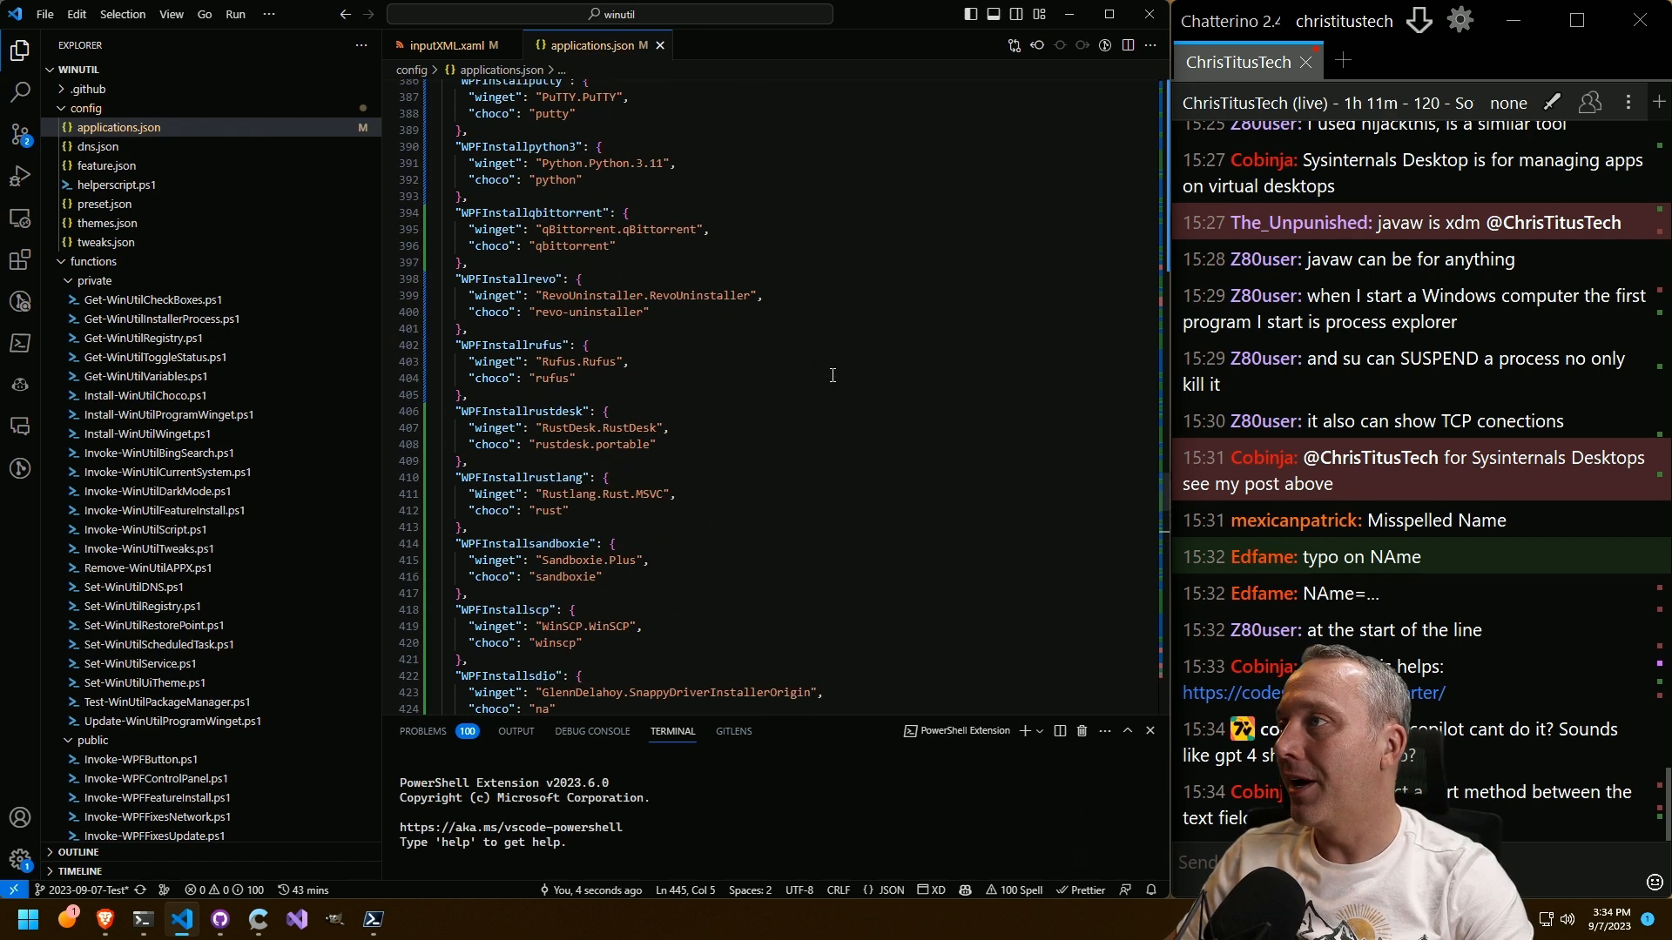
pyautogui.scroll(-3)
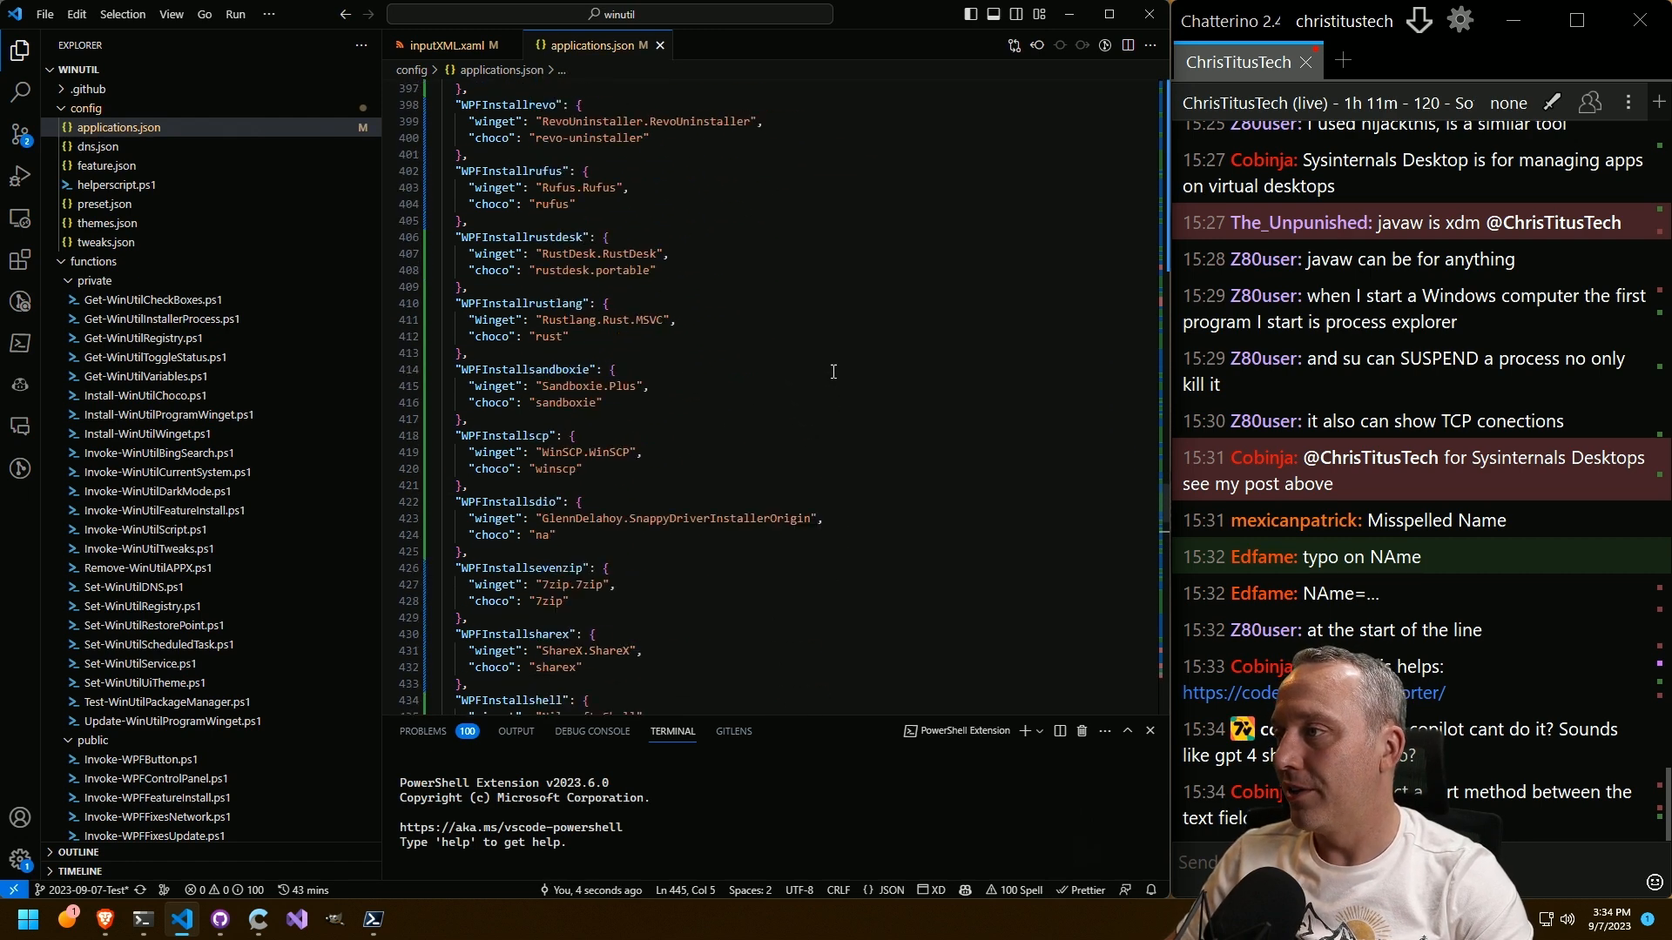
pyautogui.scroll(-3)
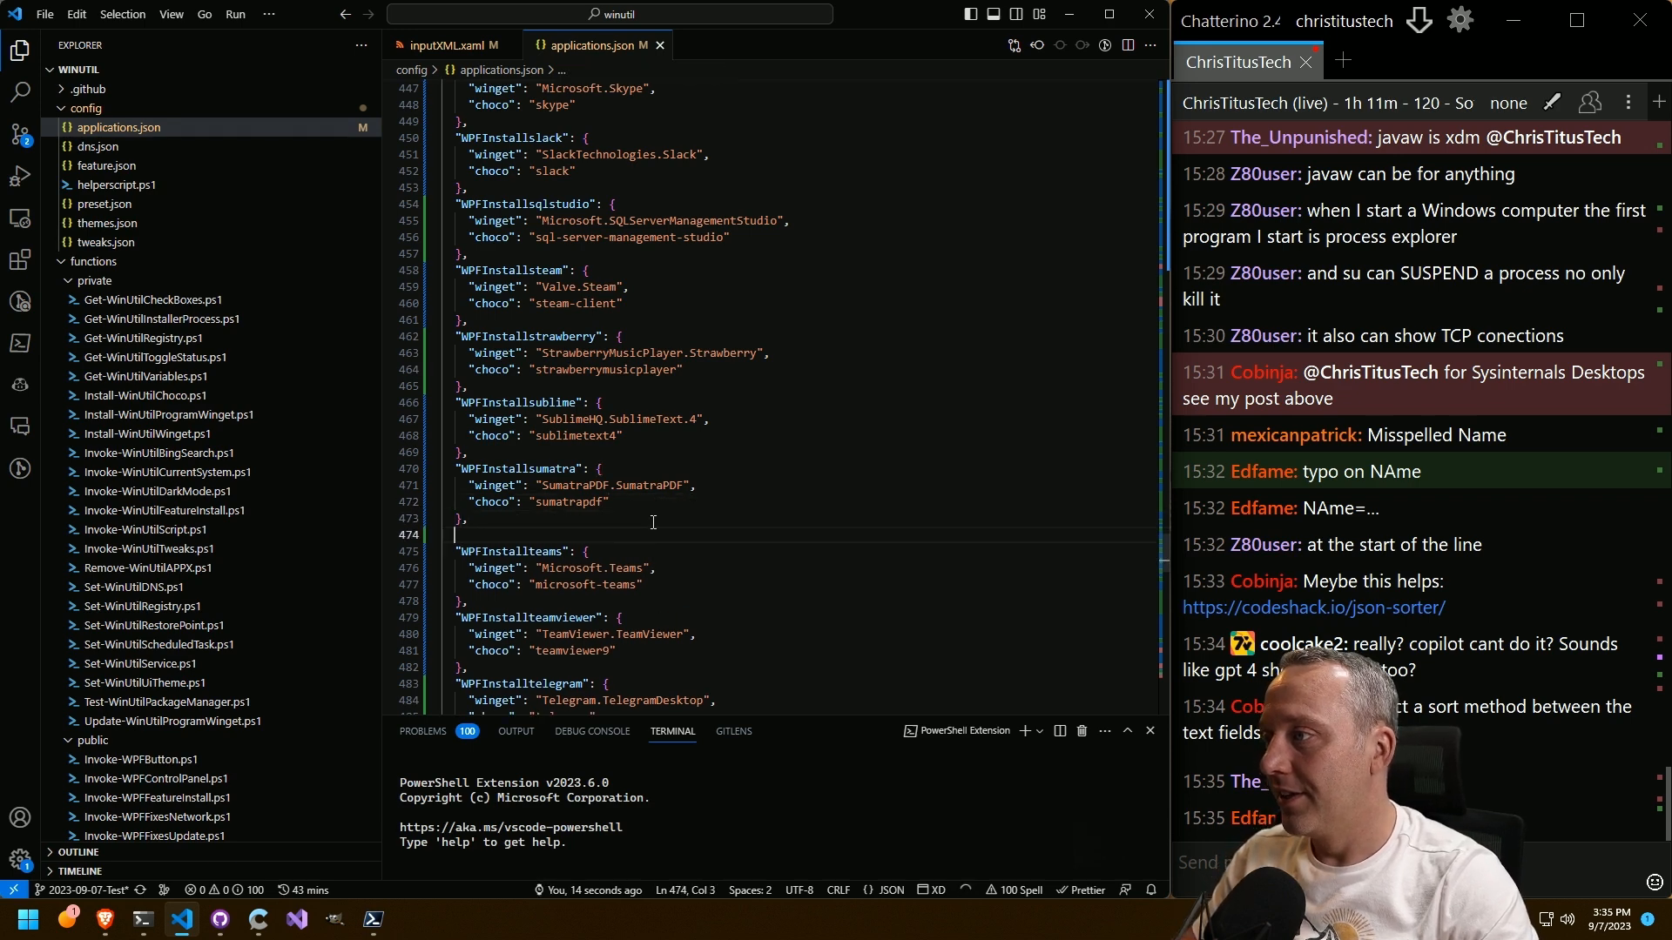
# Add a "WPFInstalltcpview" object below WPFInstallsumatra with winget "Microsoft.Sysinternals.Tcpview".
pyautogui.write('WPFIn"')
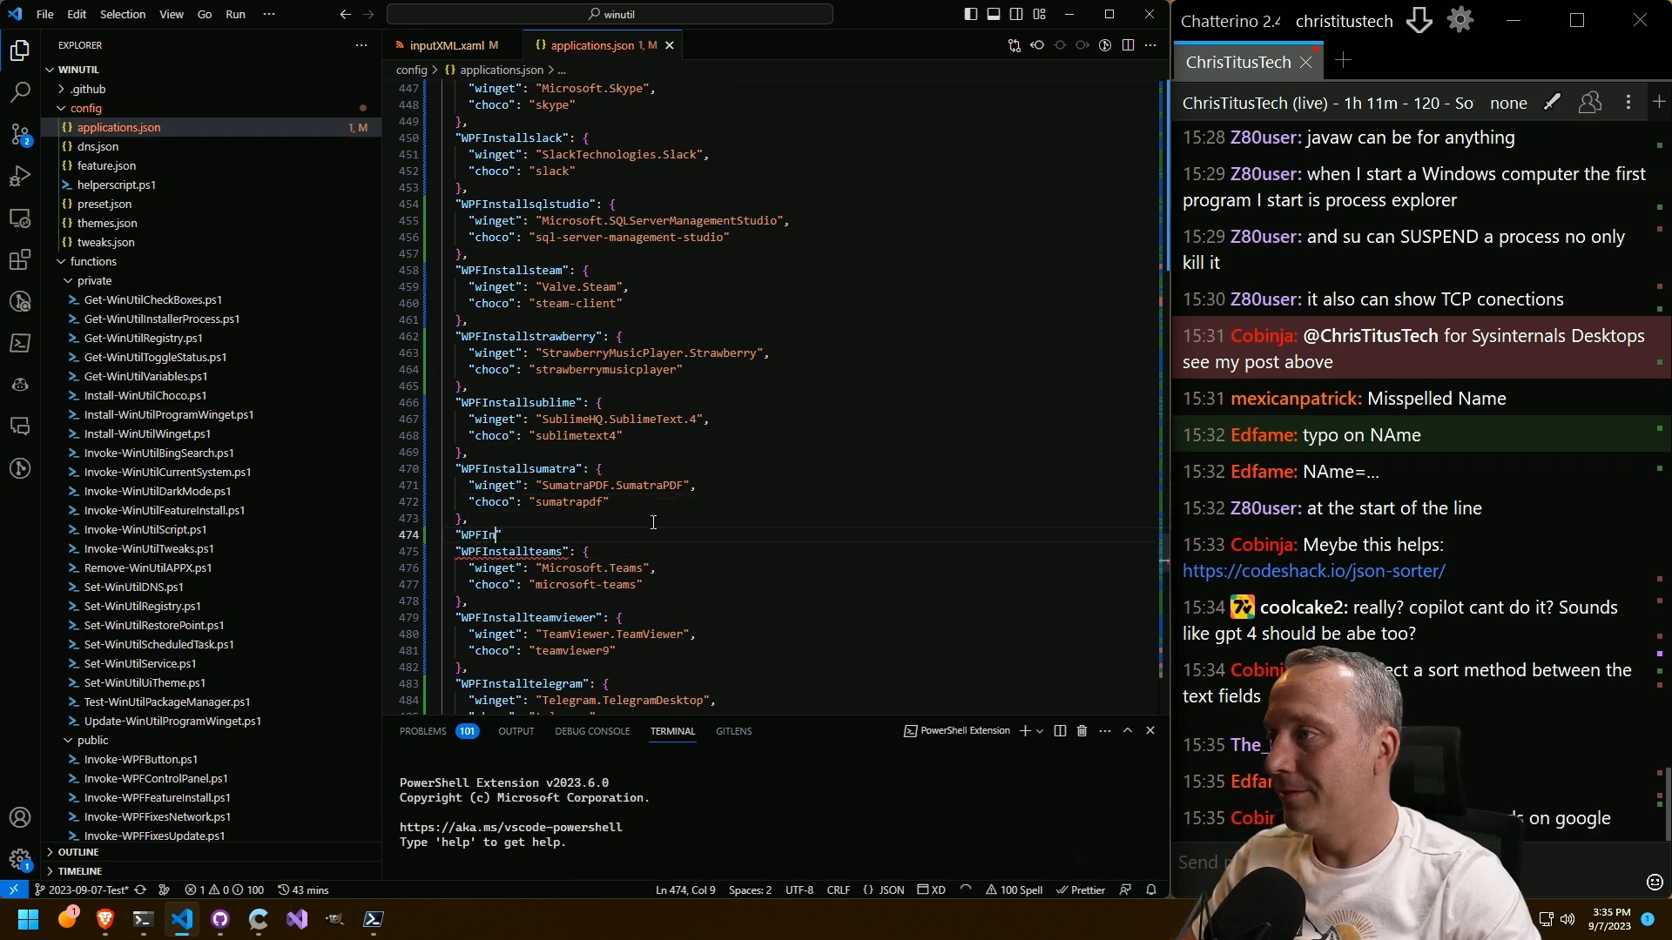
pyautogui.write('sysinternals')
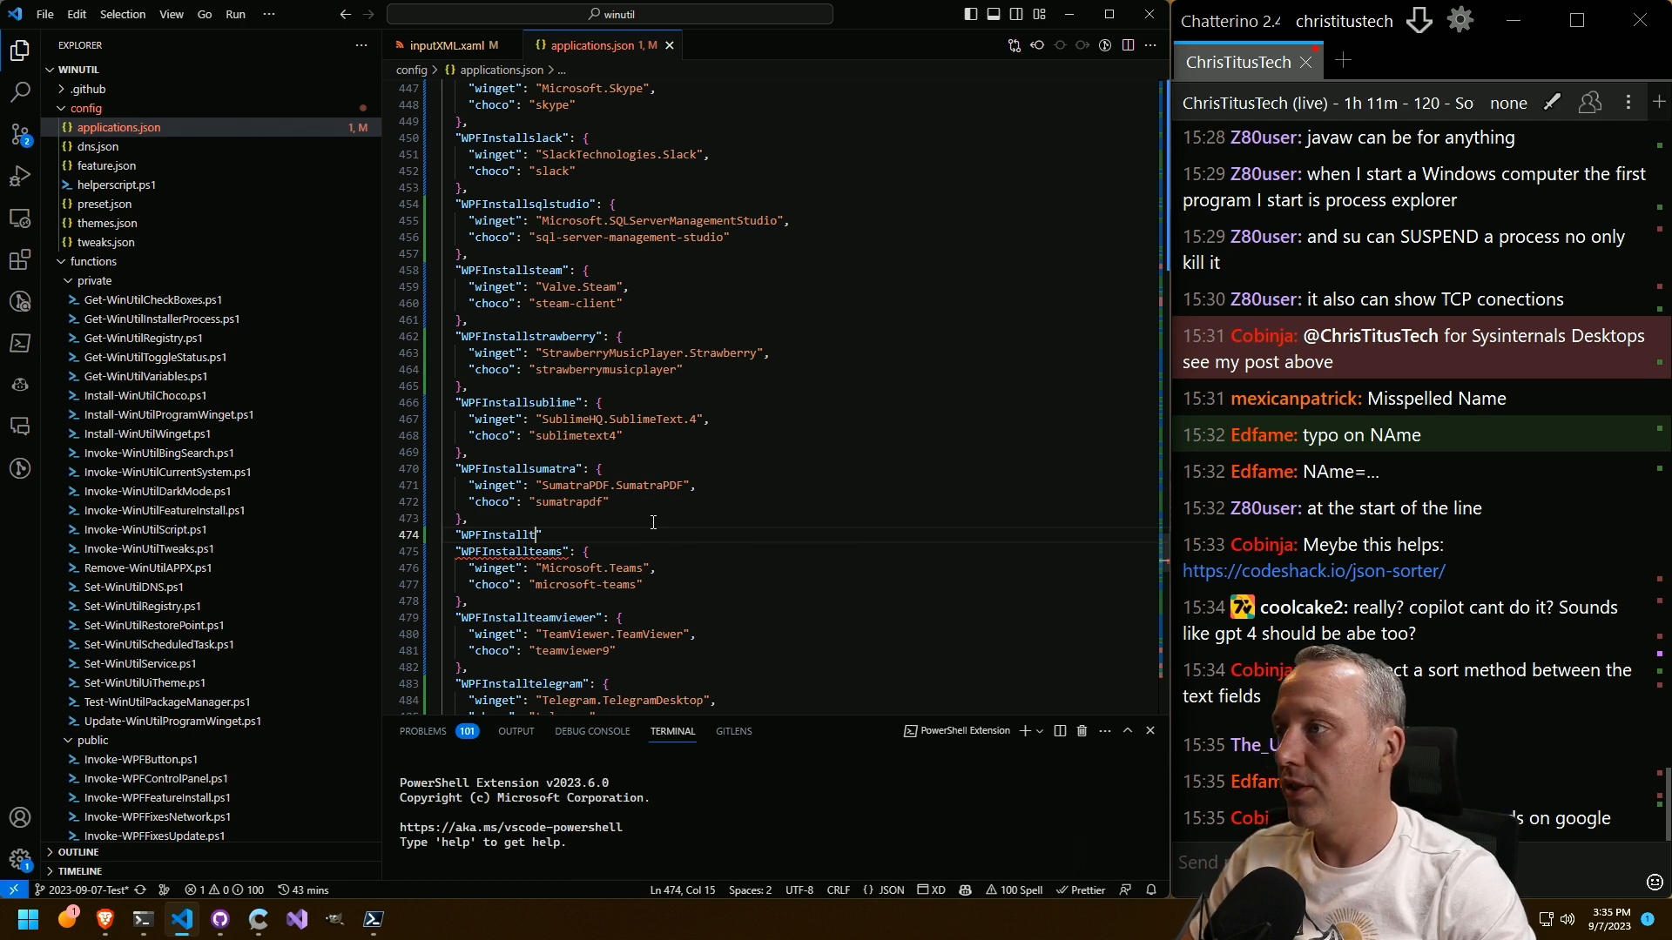
pyautogui.write('cpview": {')
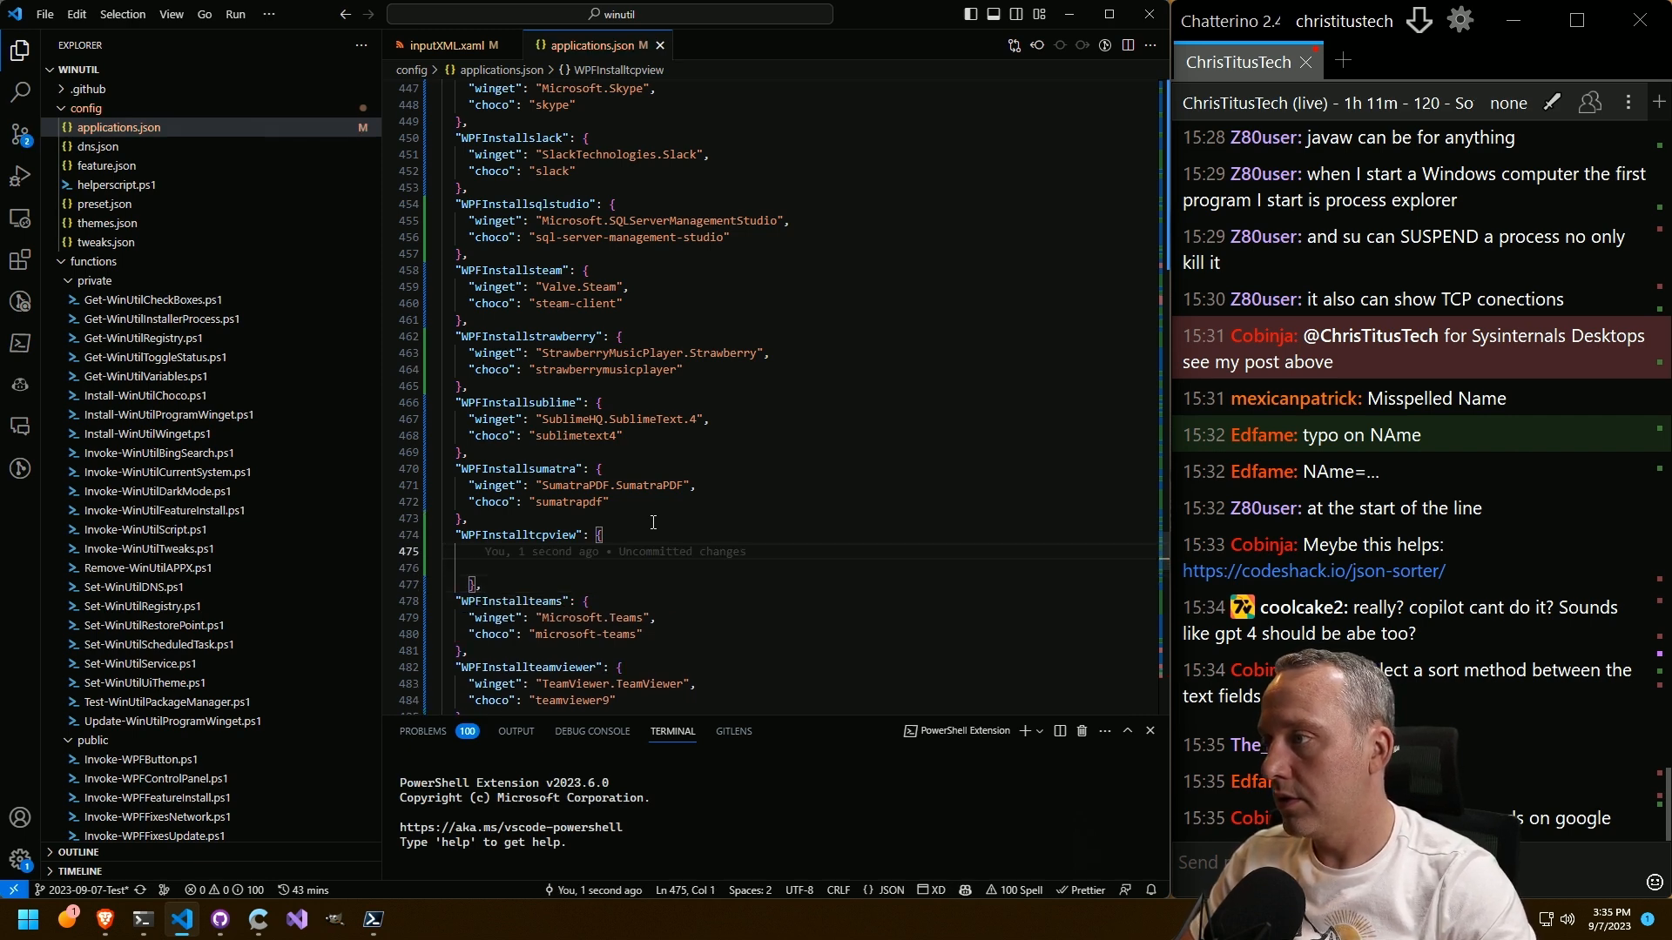
pyautogui.write('"winget": "Microsoft.Sysinternals.Tcpview",')
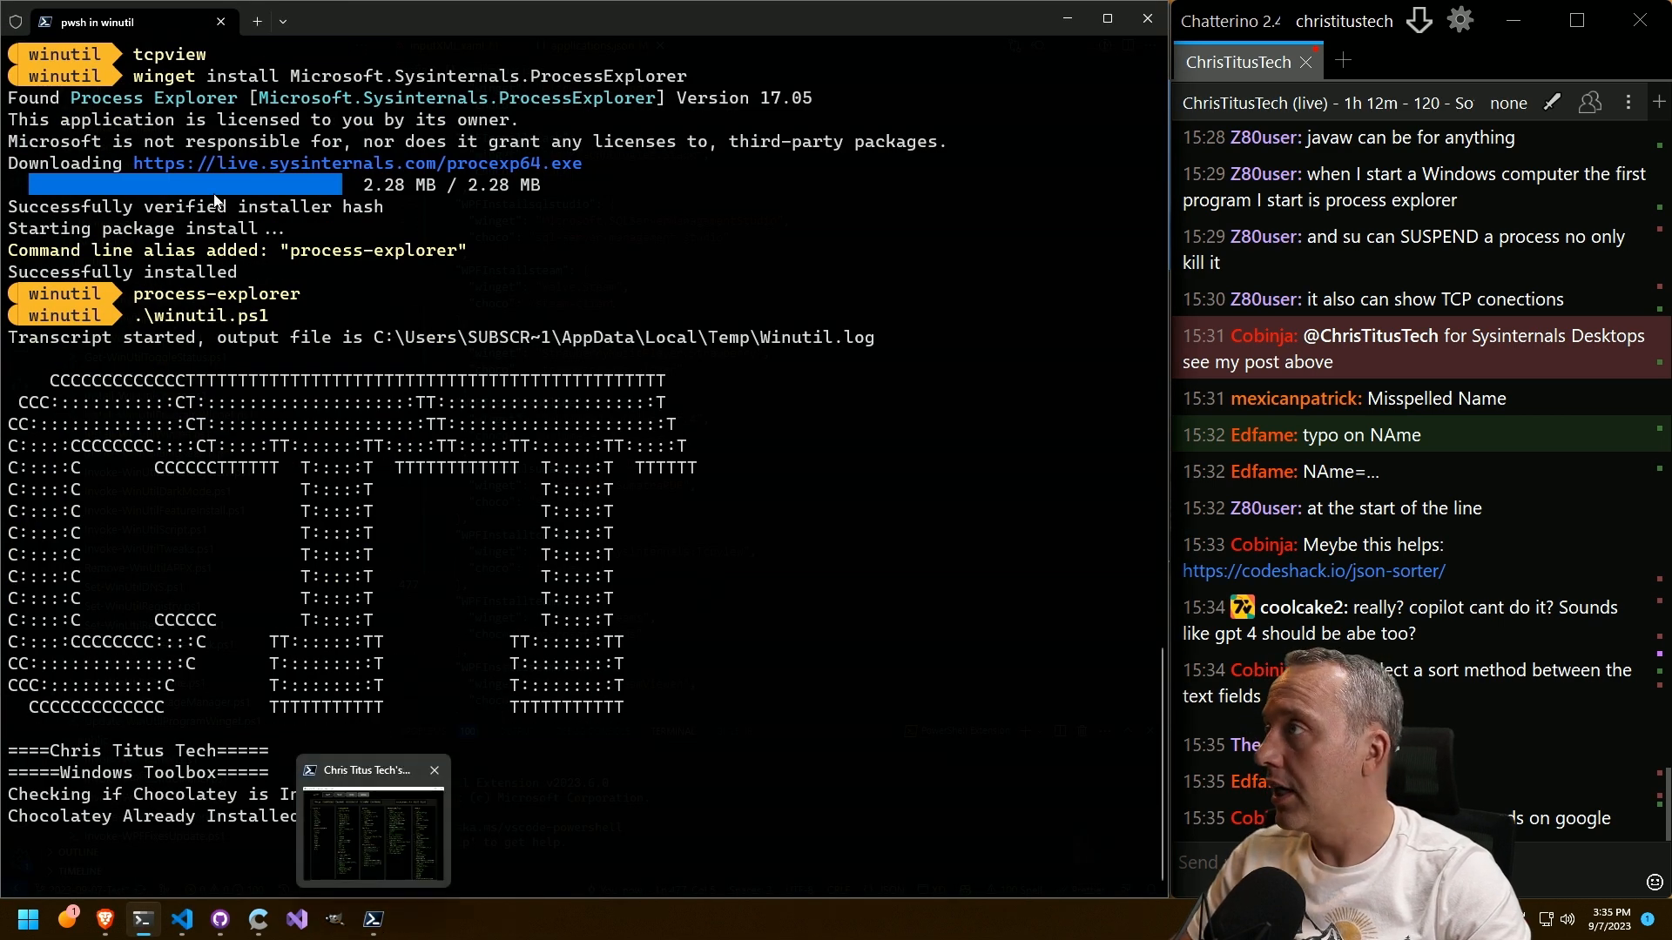
# Open a new pwsh tab, run 'choco install xdm', and add "choco": "tcpview" to the entry.
pyautogui.click(257, 21)
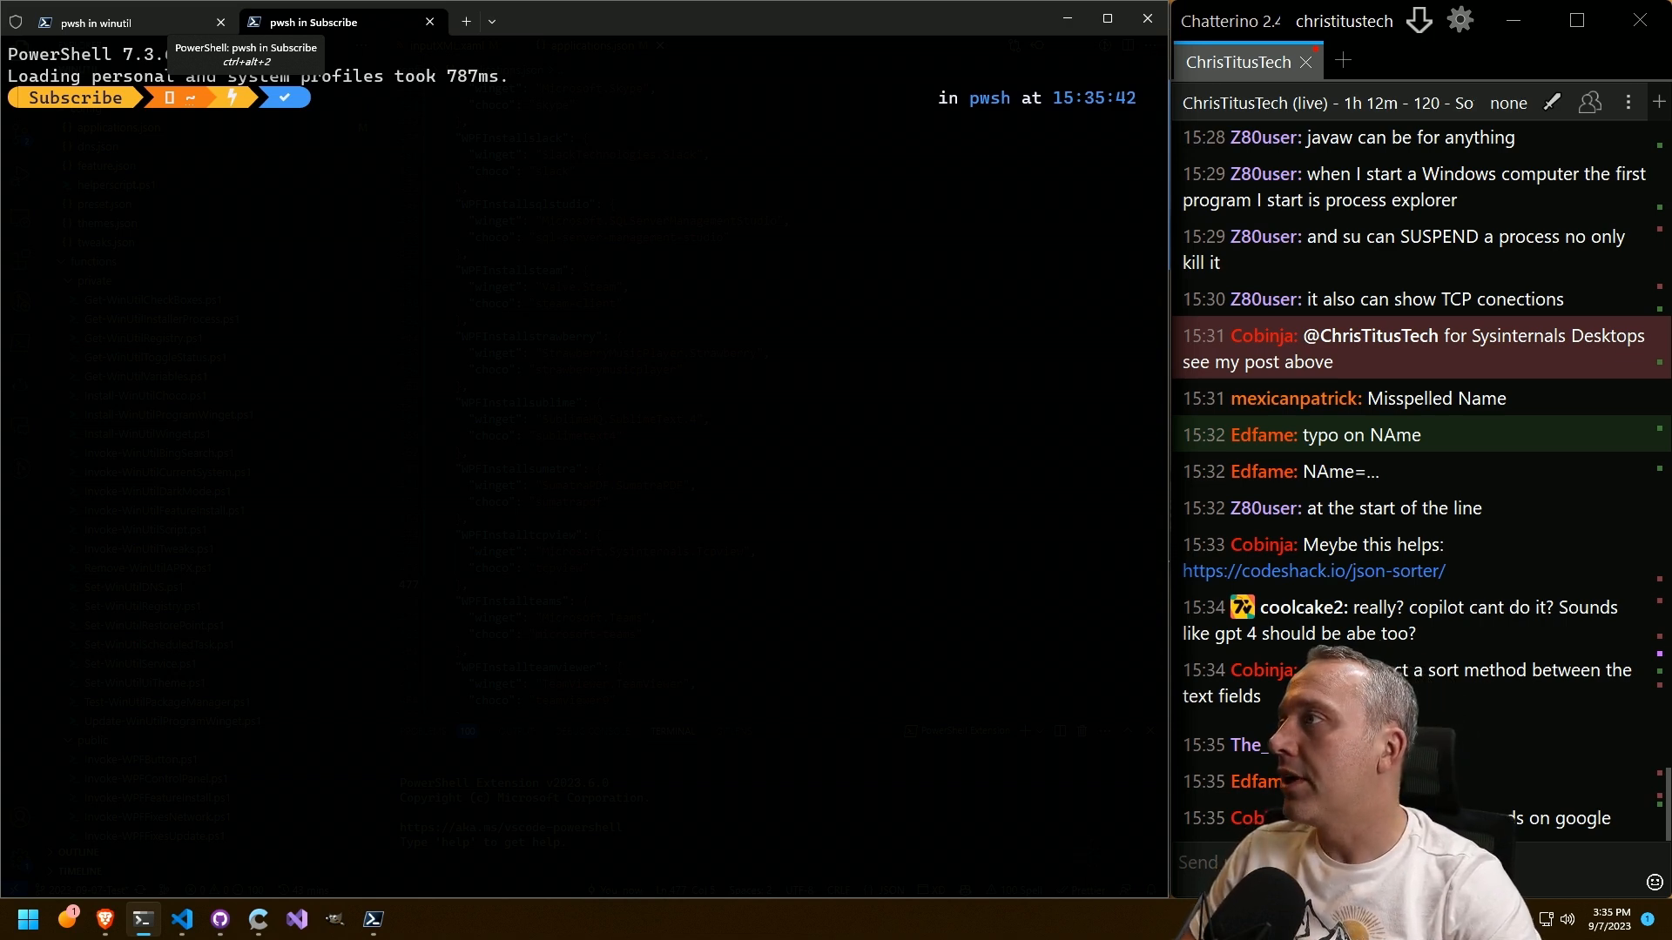
pyautogui.write('choco install xdm')
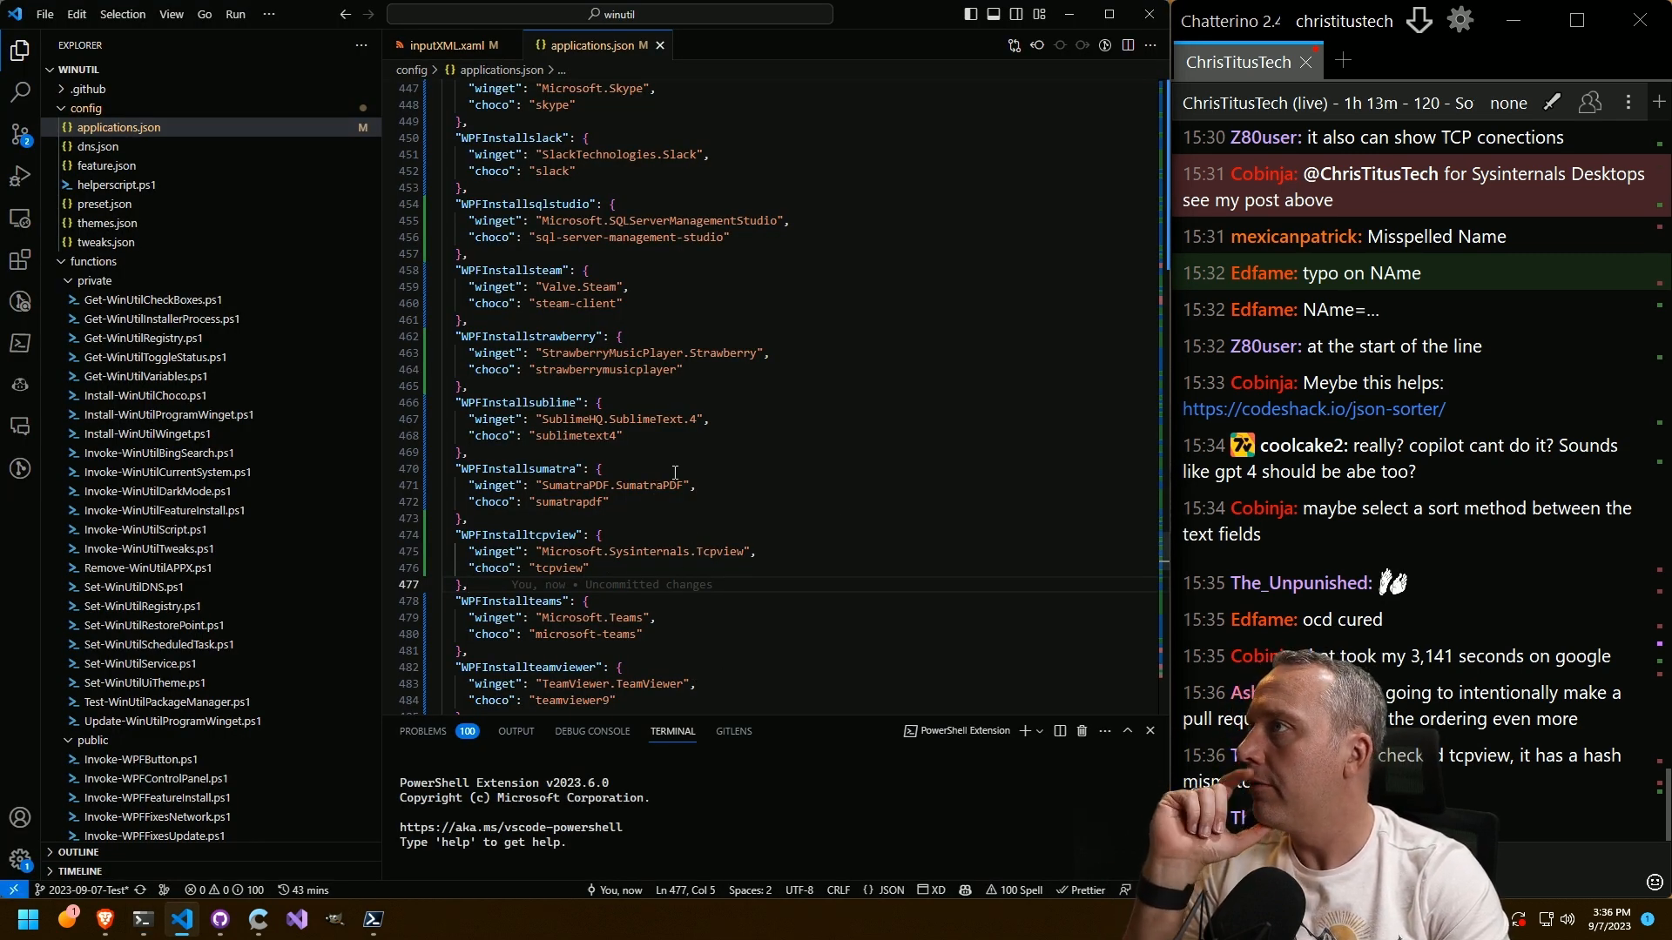
pyautogui.click(443, 44)
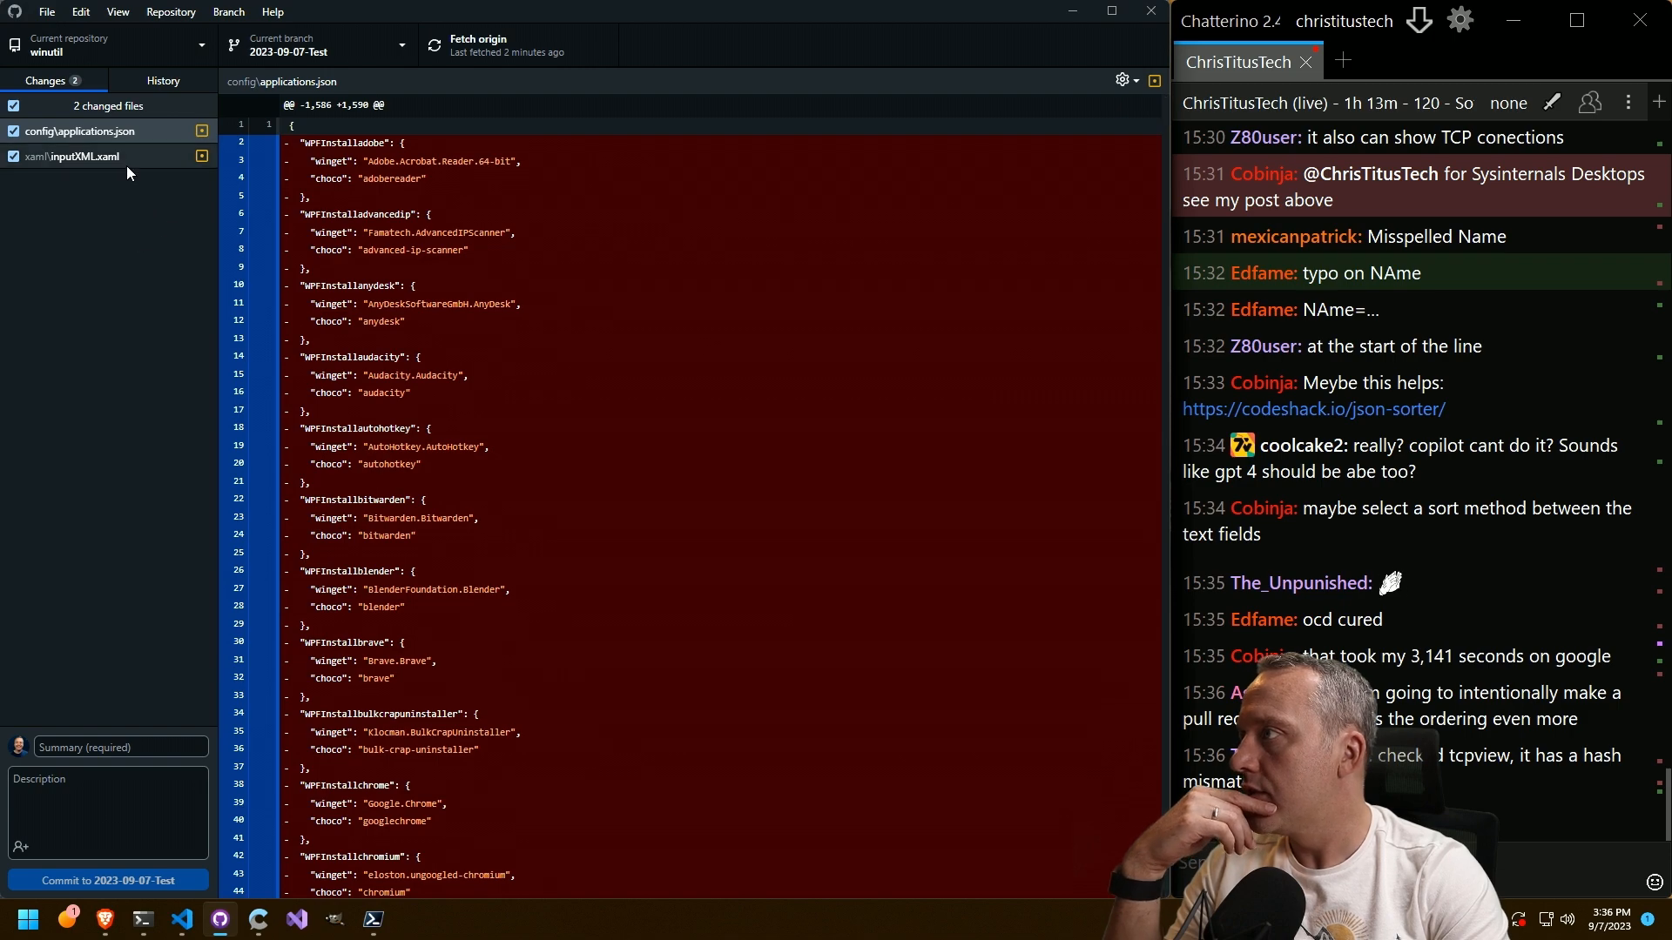
# Review both diffs, commit as 'cleanup and tcpview addition' to 2023-09-07-Test, and push to origin.
pyautogui.scroll(-3)
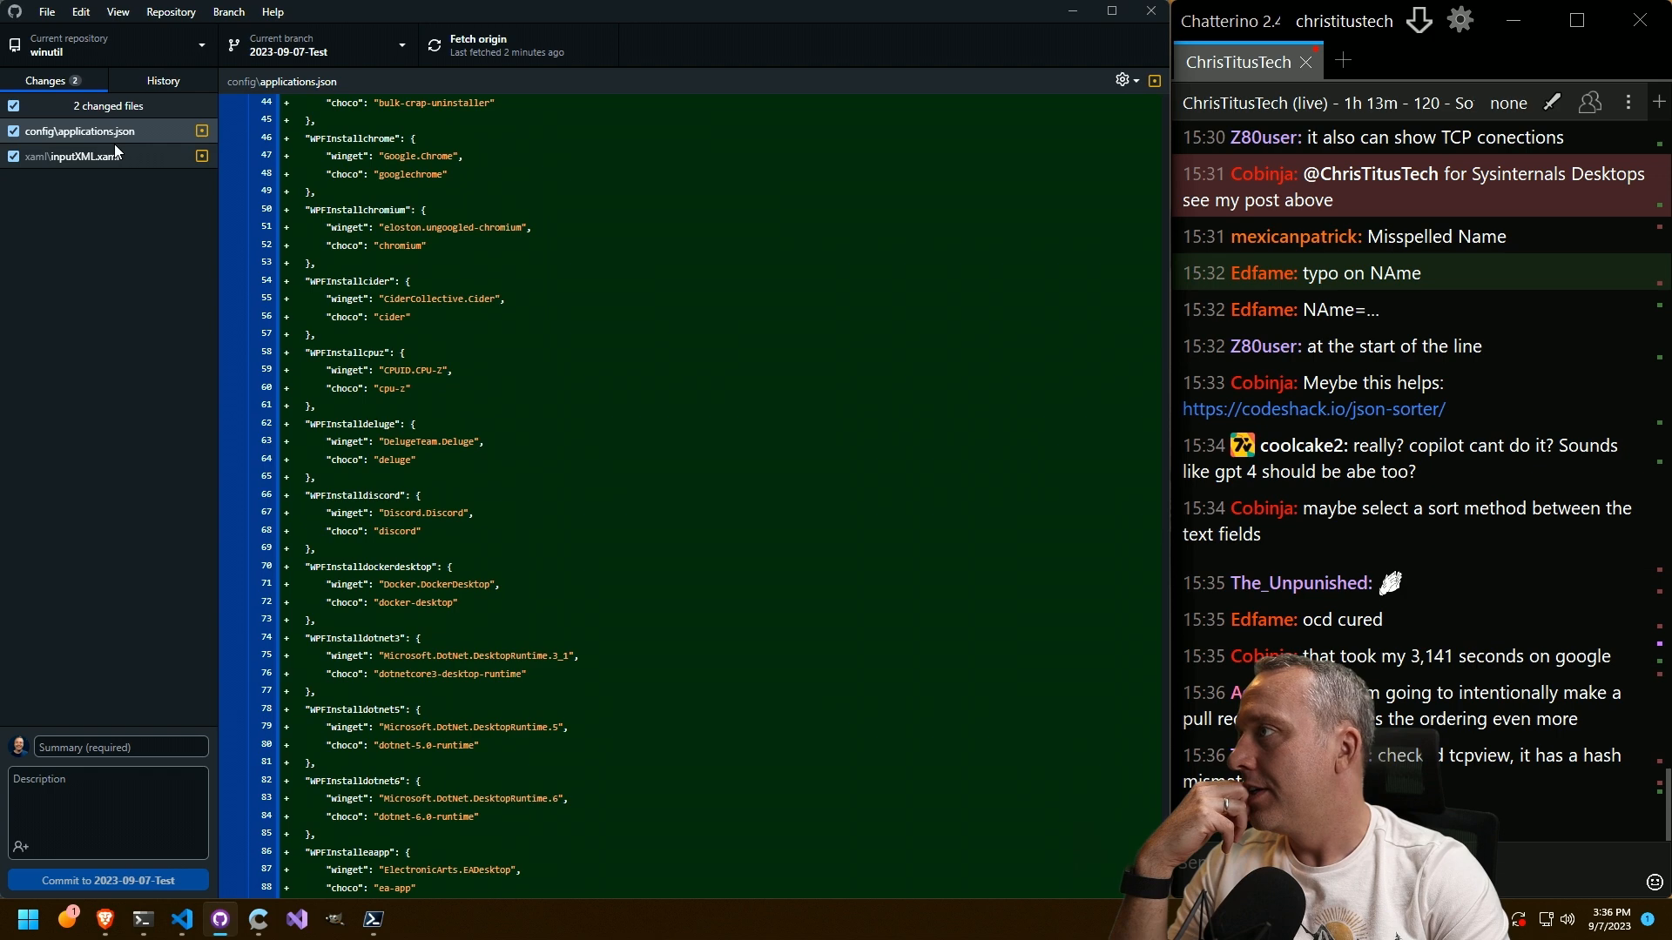
pyautogui.click(78, 156)
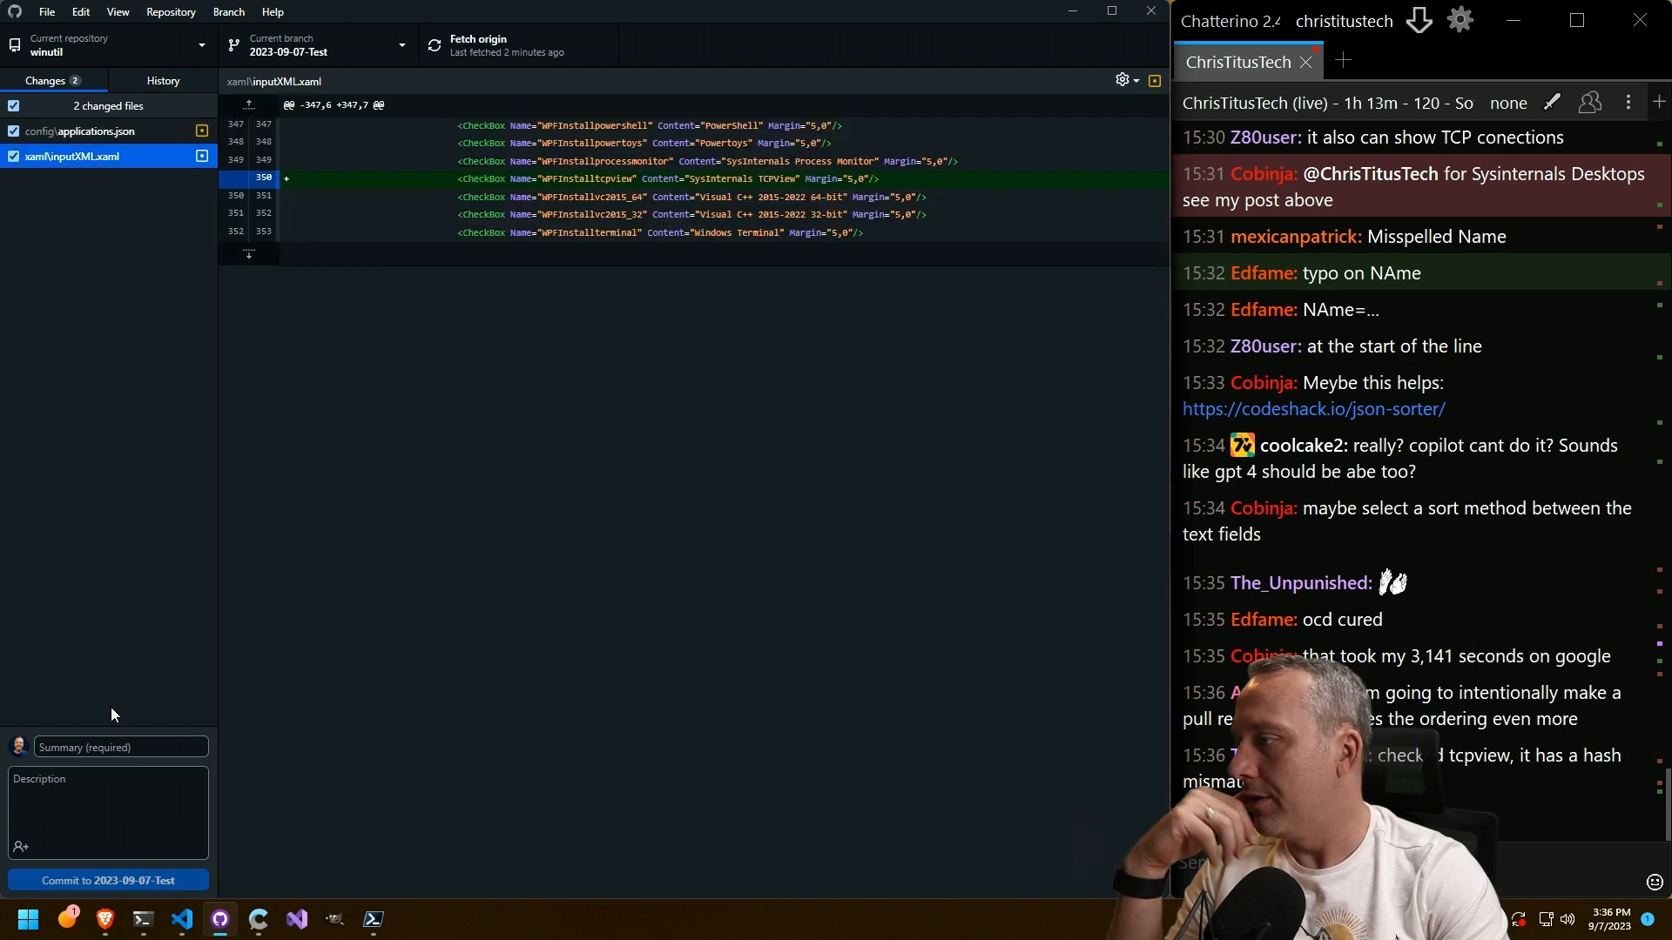
pyautogui.write('cleanup and tcpview ad')
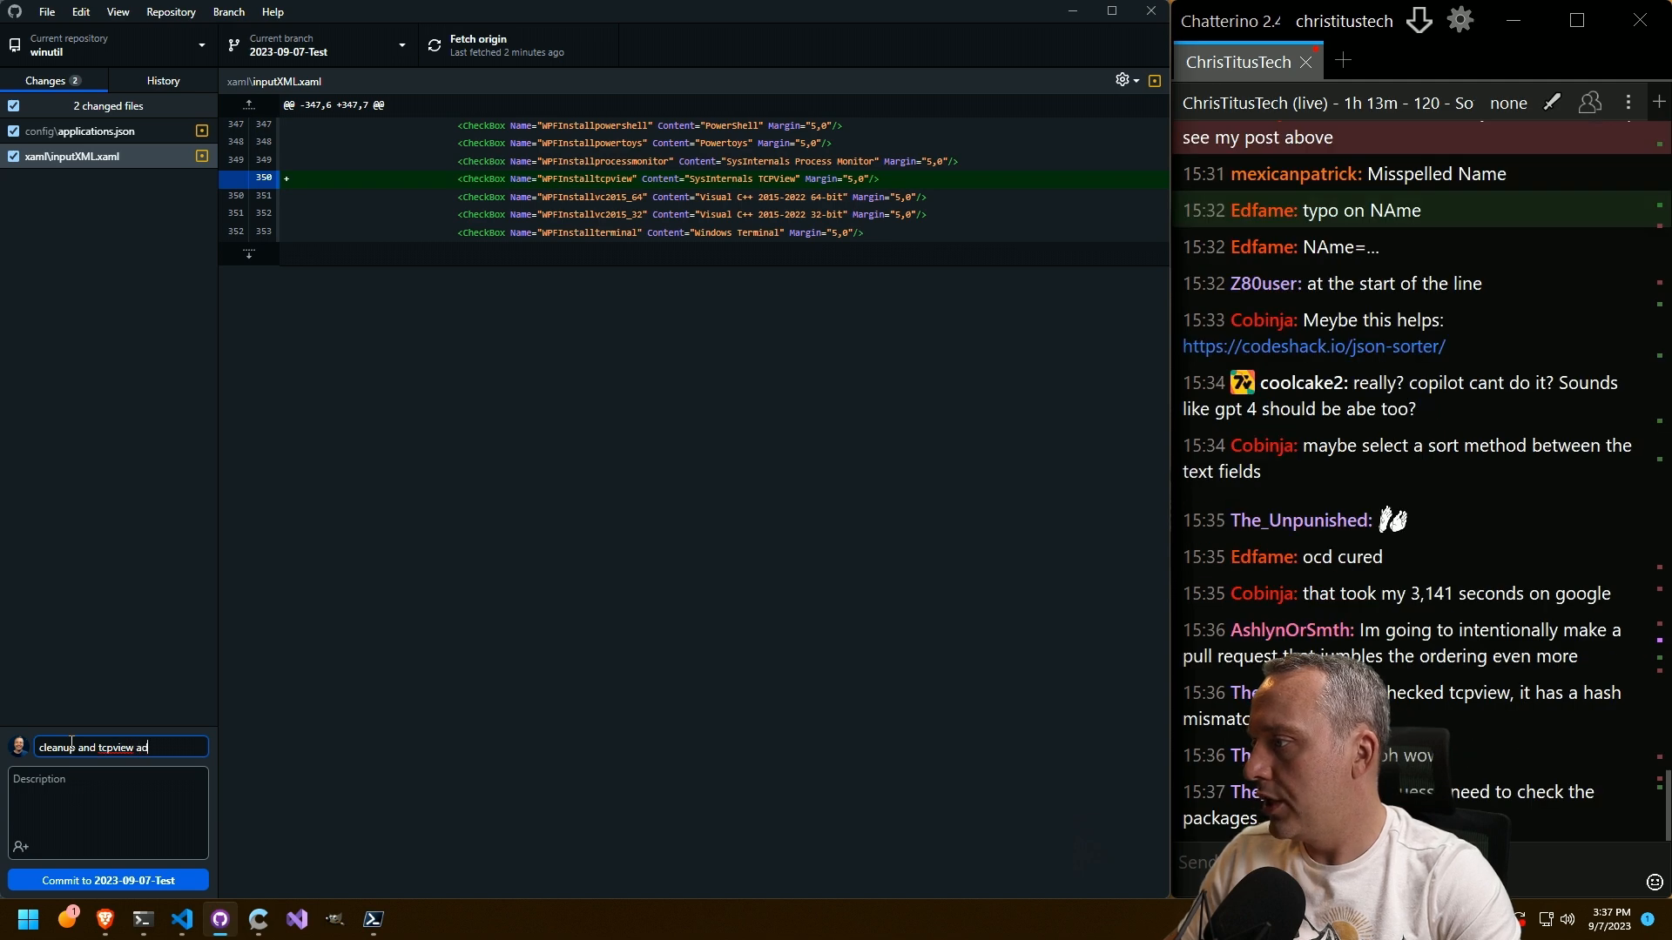
pyautogui.click(107, 880)
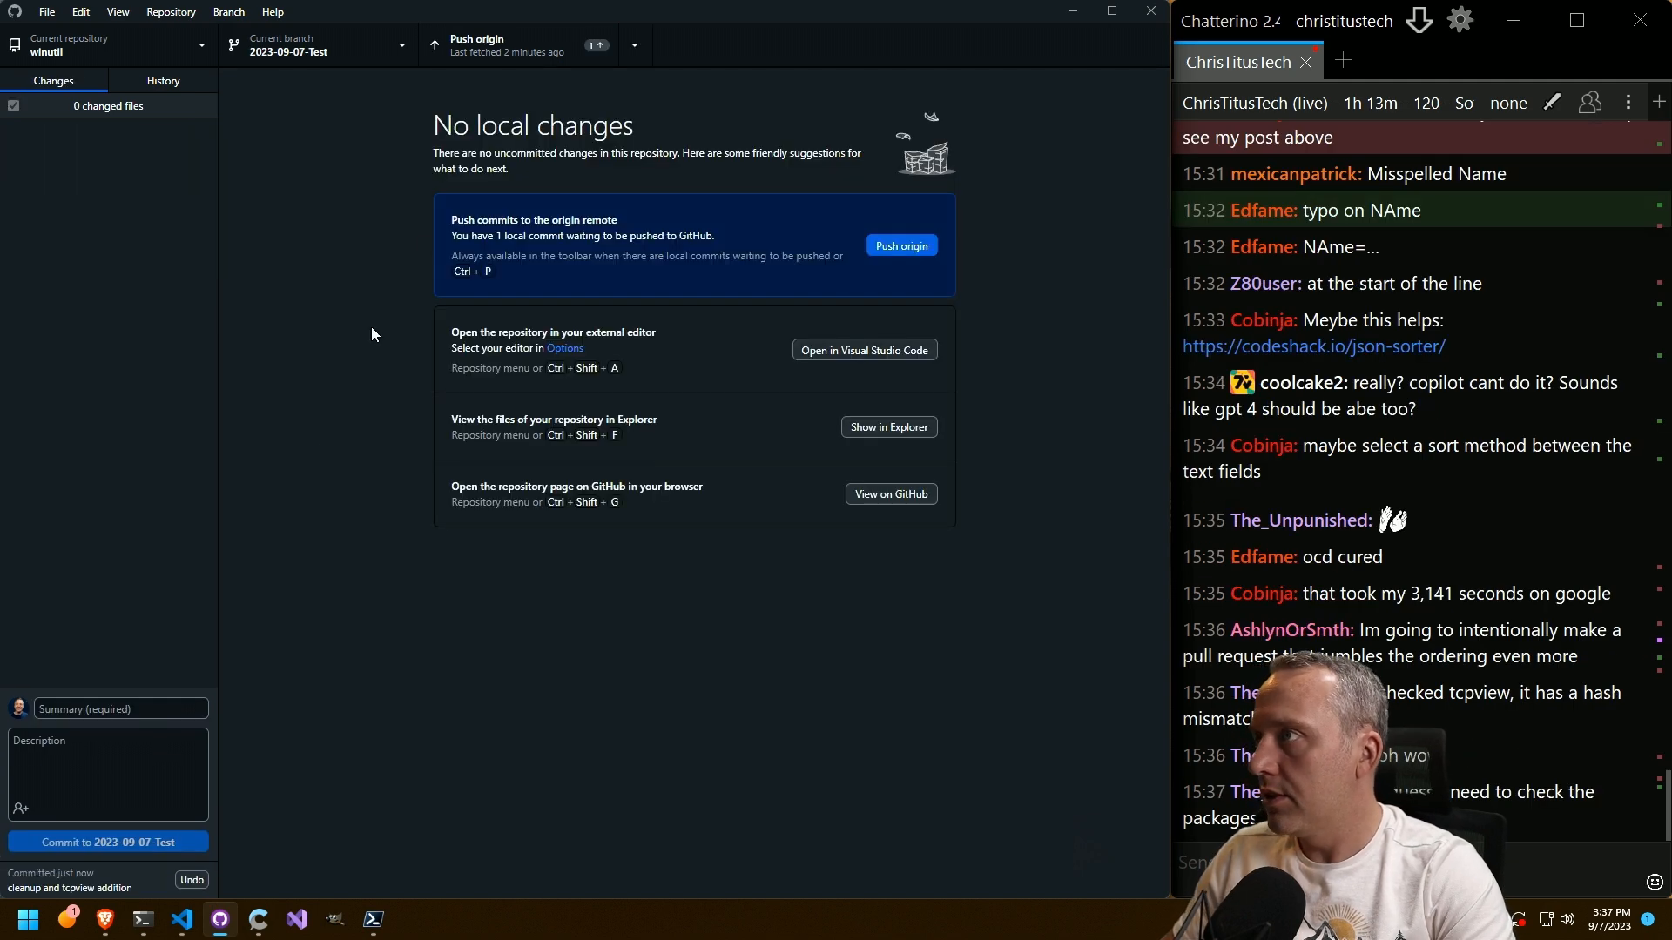
pyautogui.click(901, 244)
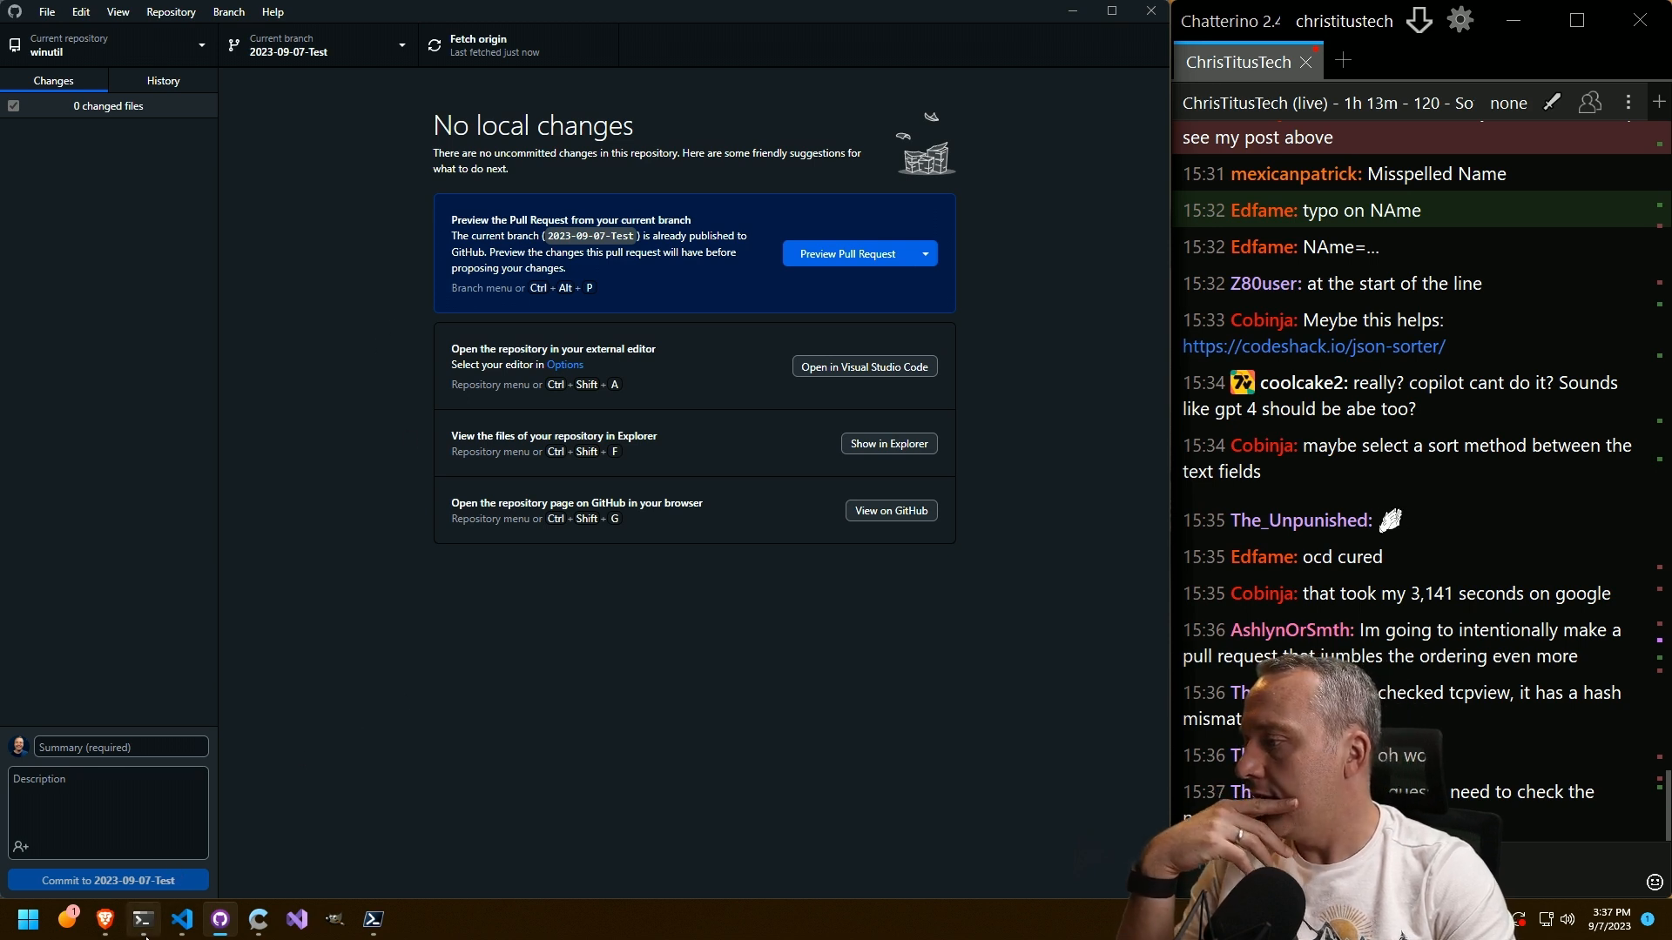
pyautogui.moveTo(143, 919)
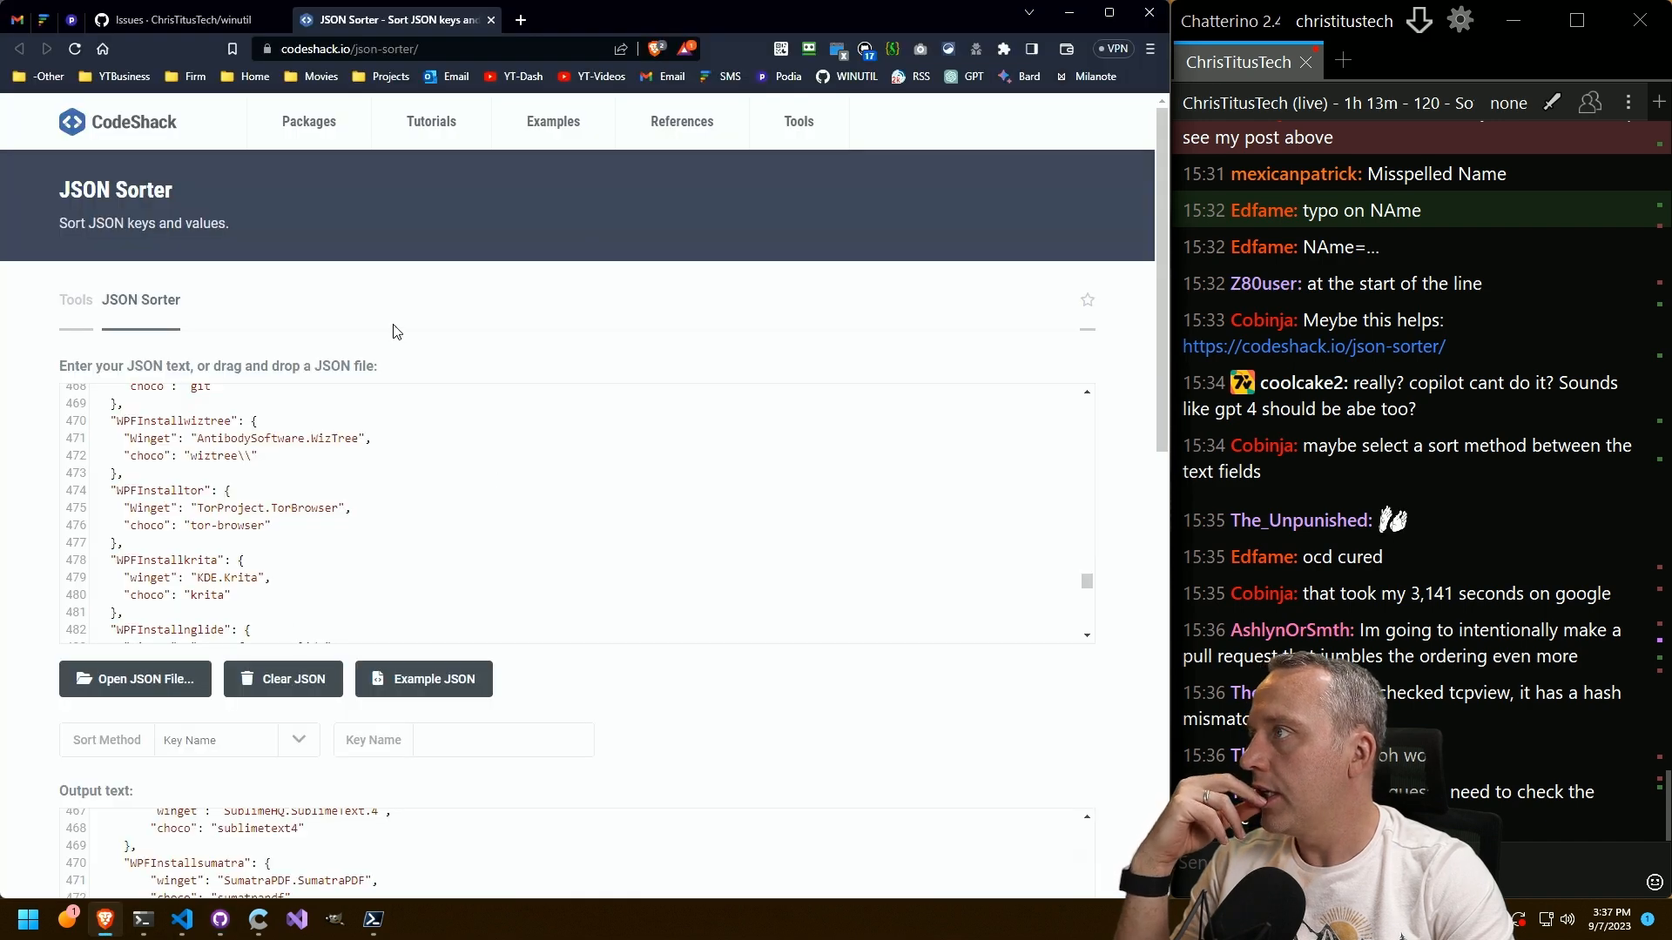
# Star the JSON Sorter page into the Projects bookmarks folder, then scroll to the output and back.
pyautogui.click(386, 48)
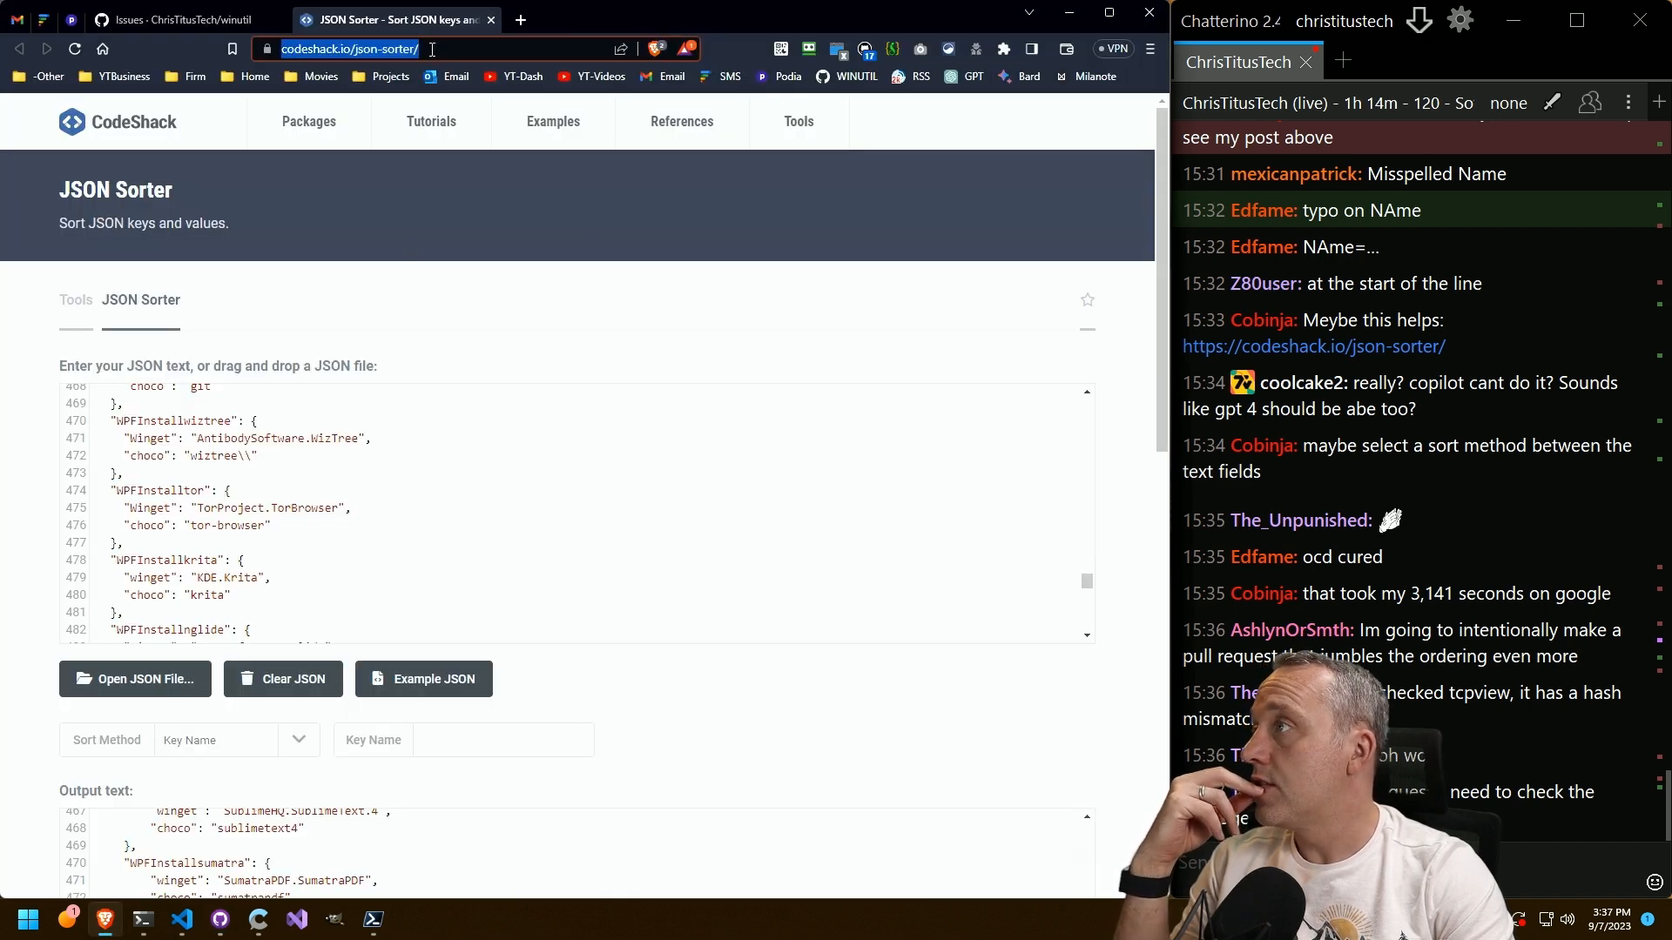
pyautogui.click(232, 49)
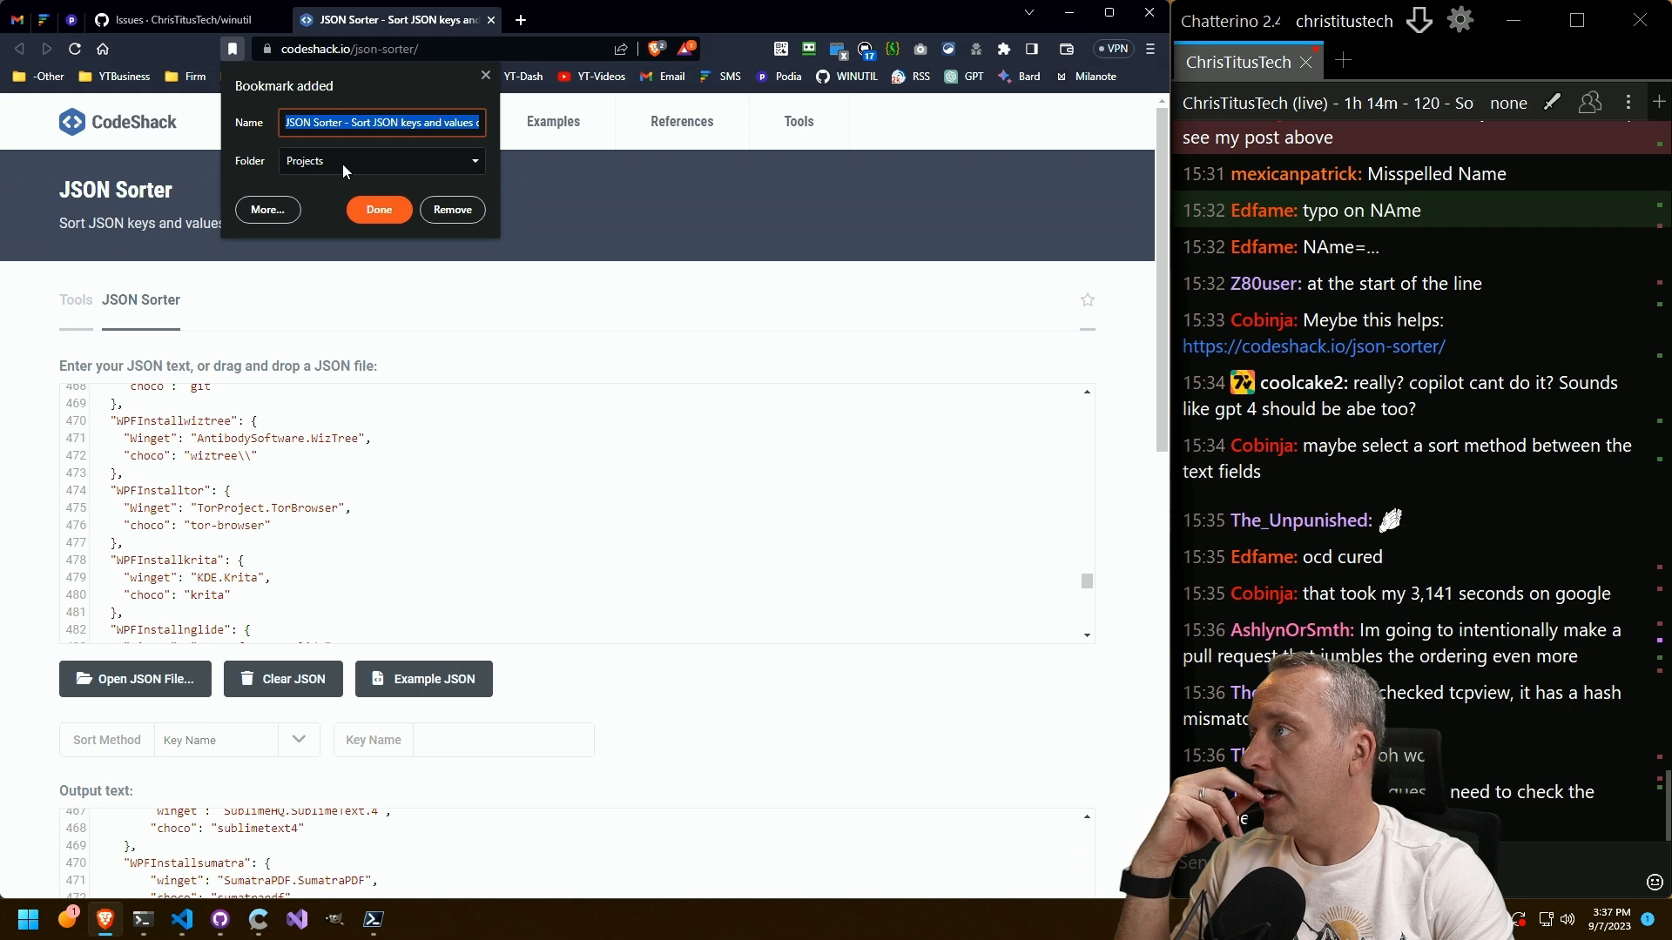
pyautogui.click(379, 209)
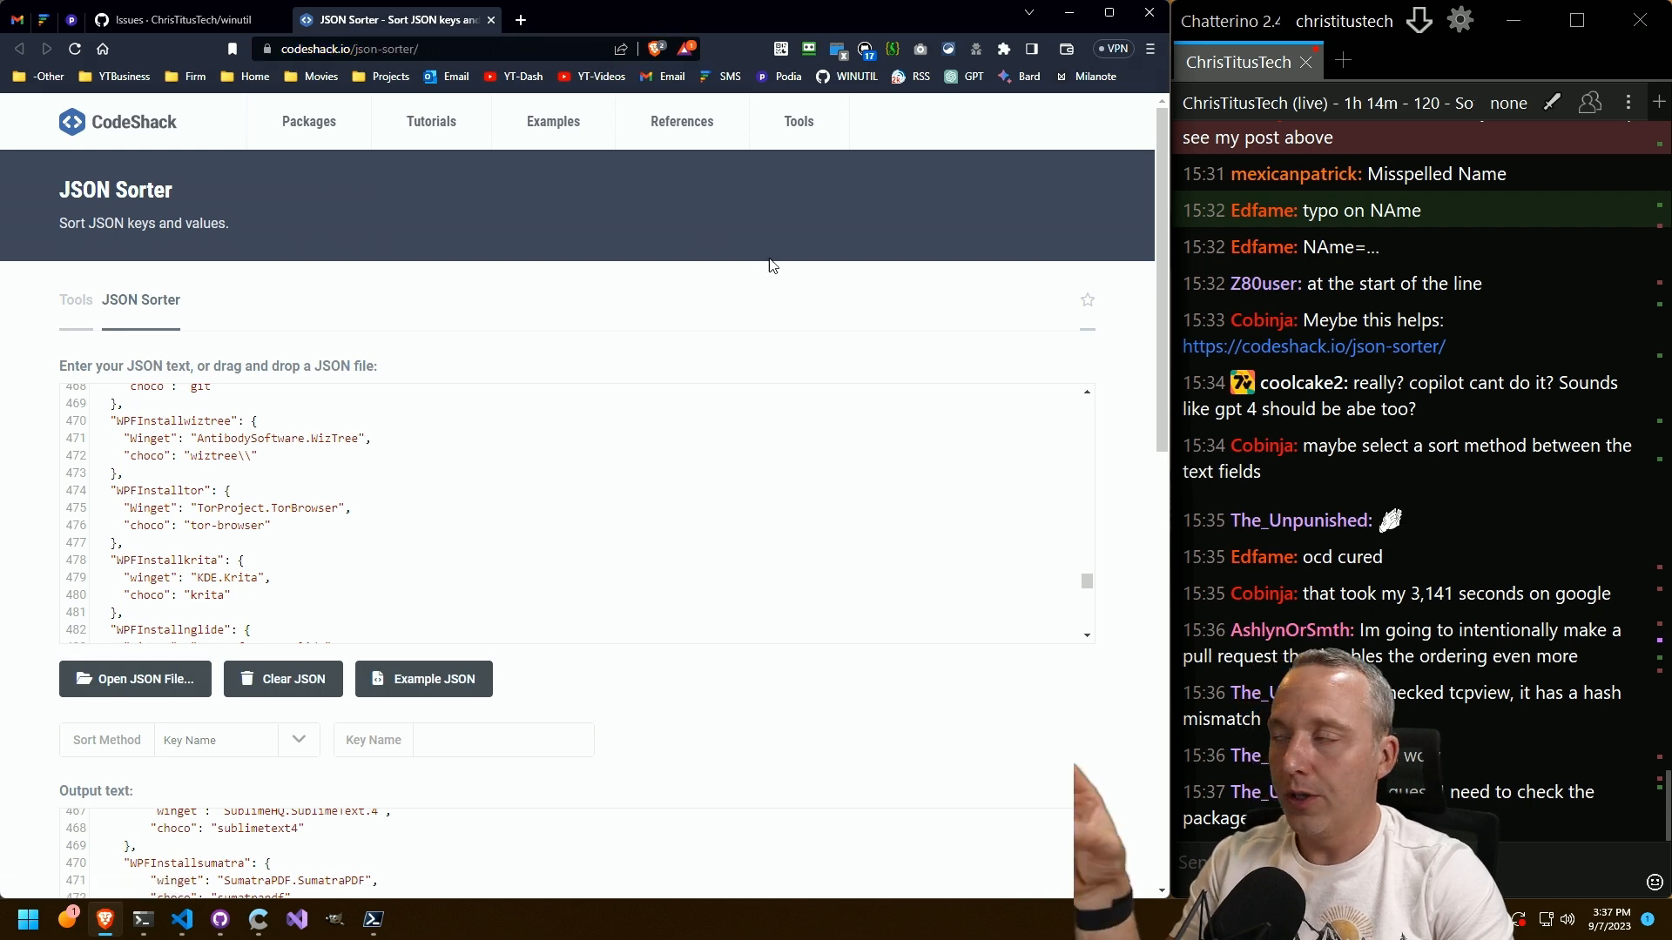
pyautogui.moveTo(713, 244)
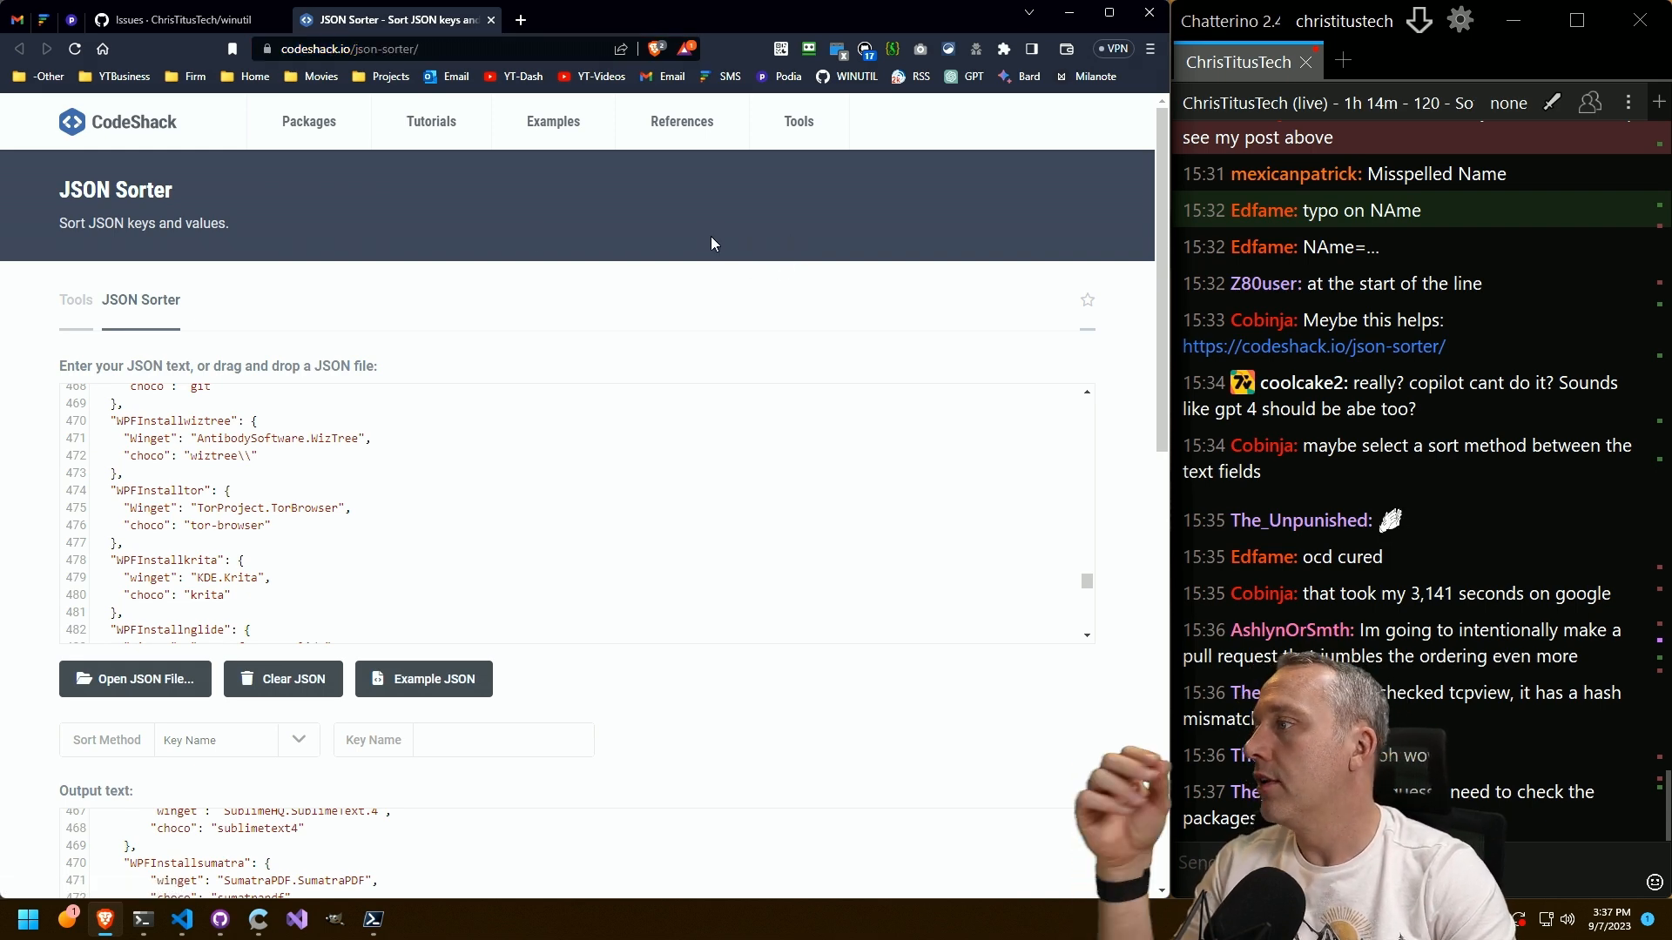
pyautogui.scroll(-3)
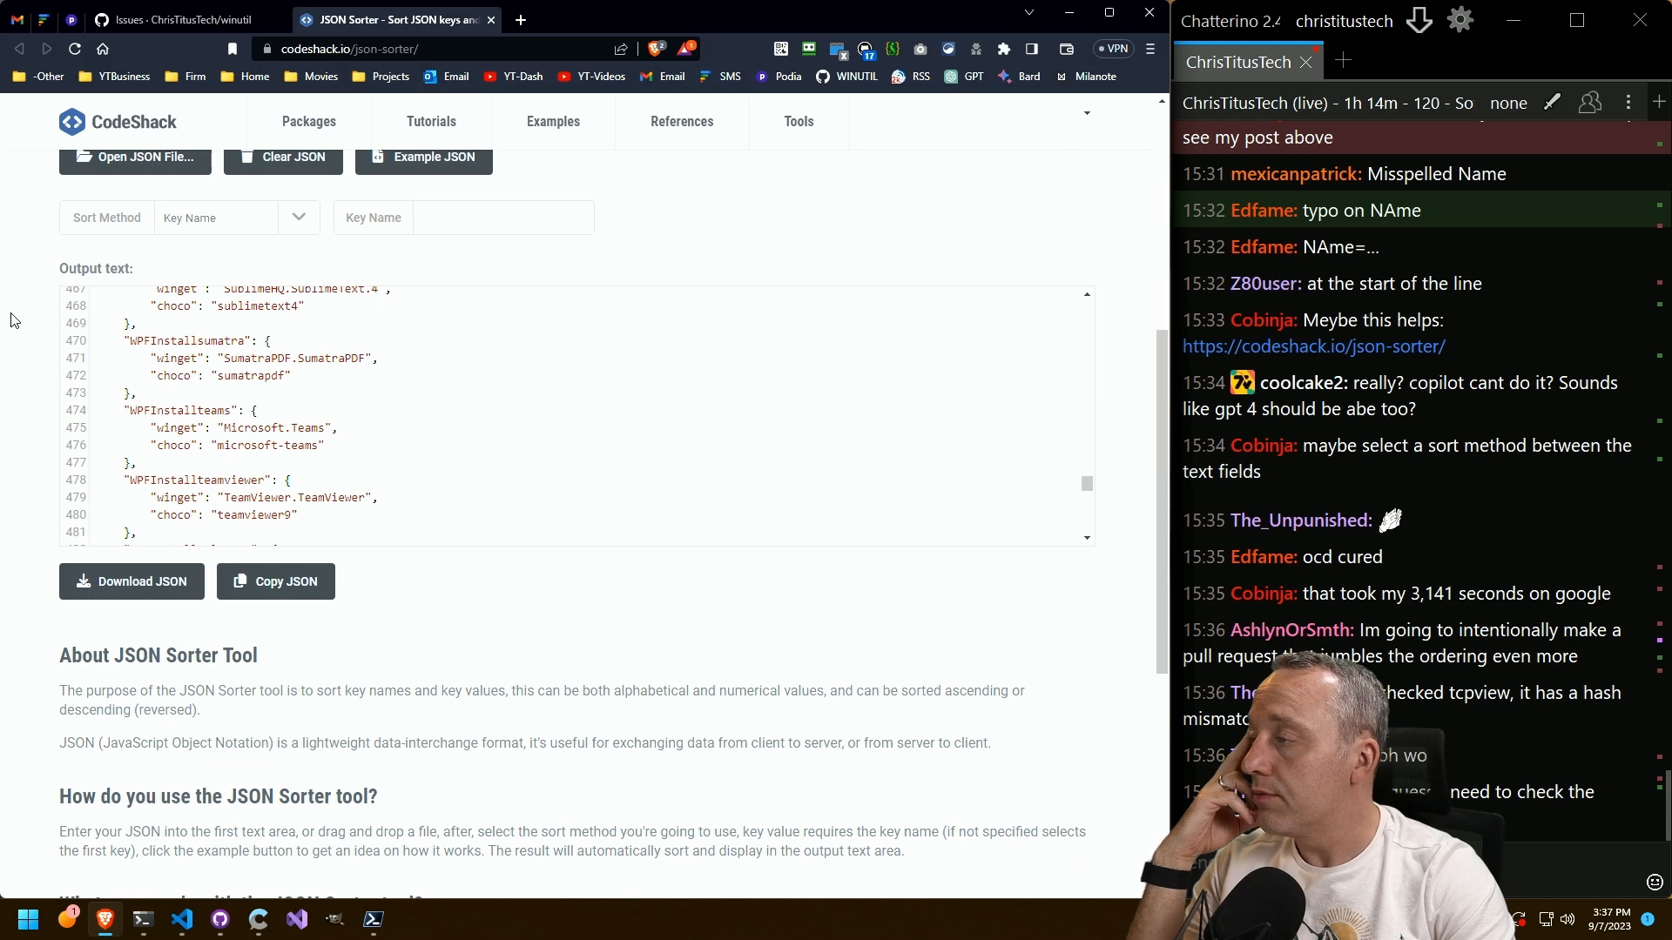
pyautogui.scroll(3)
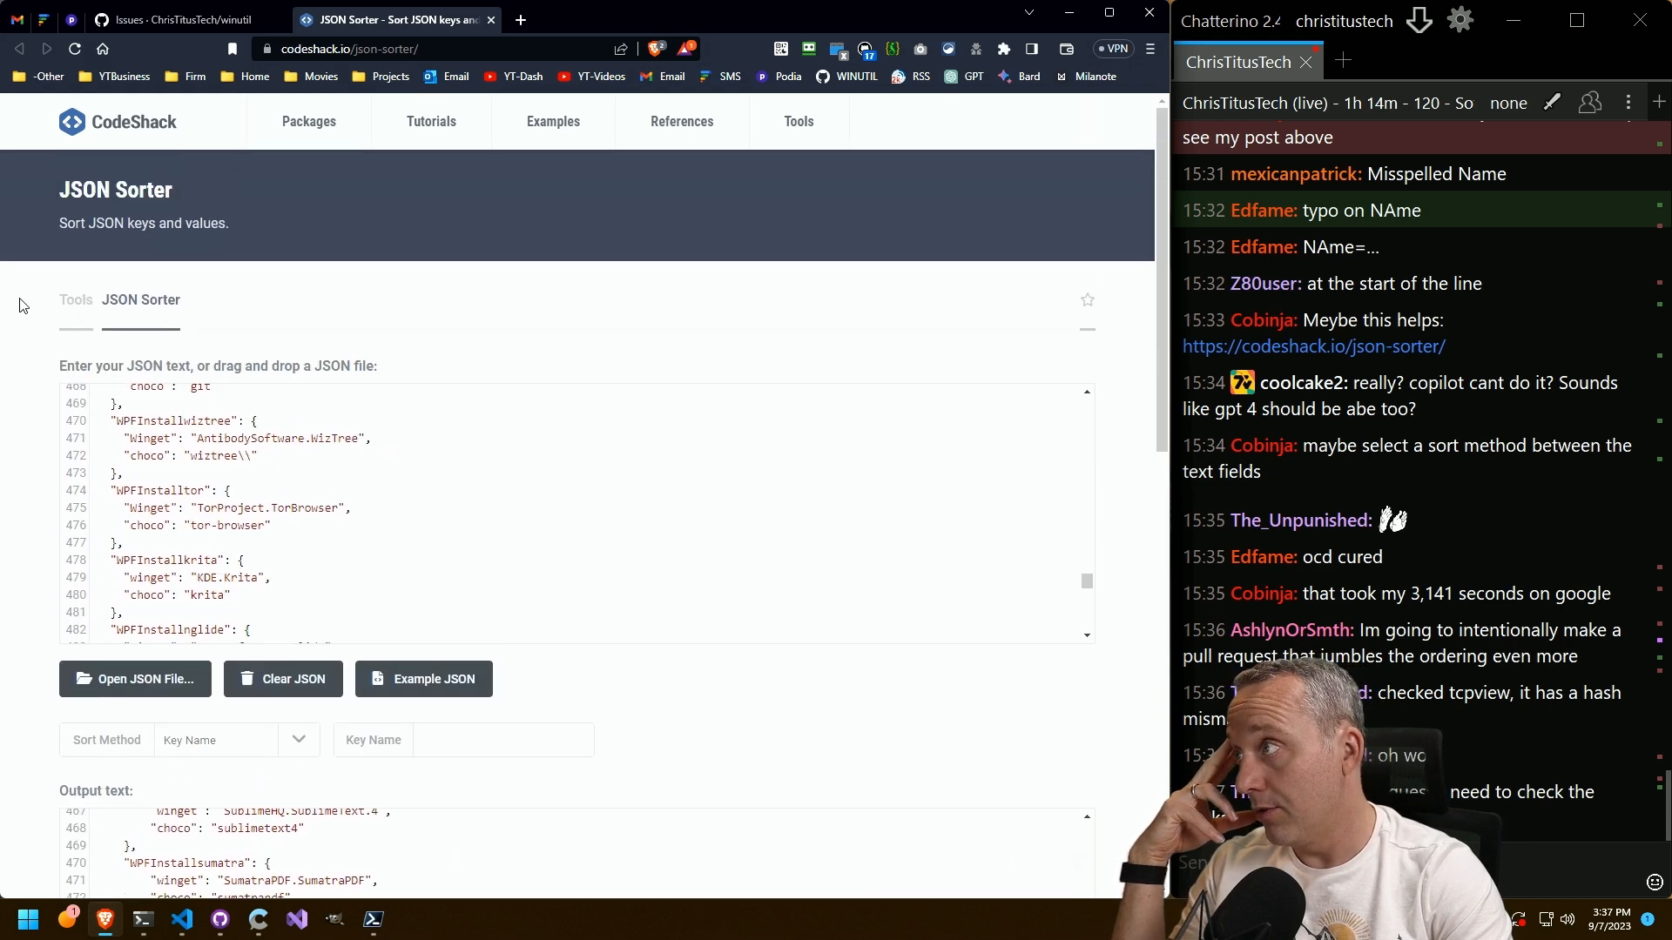